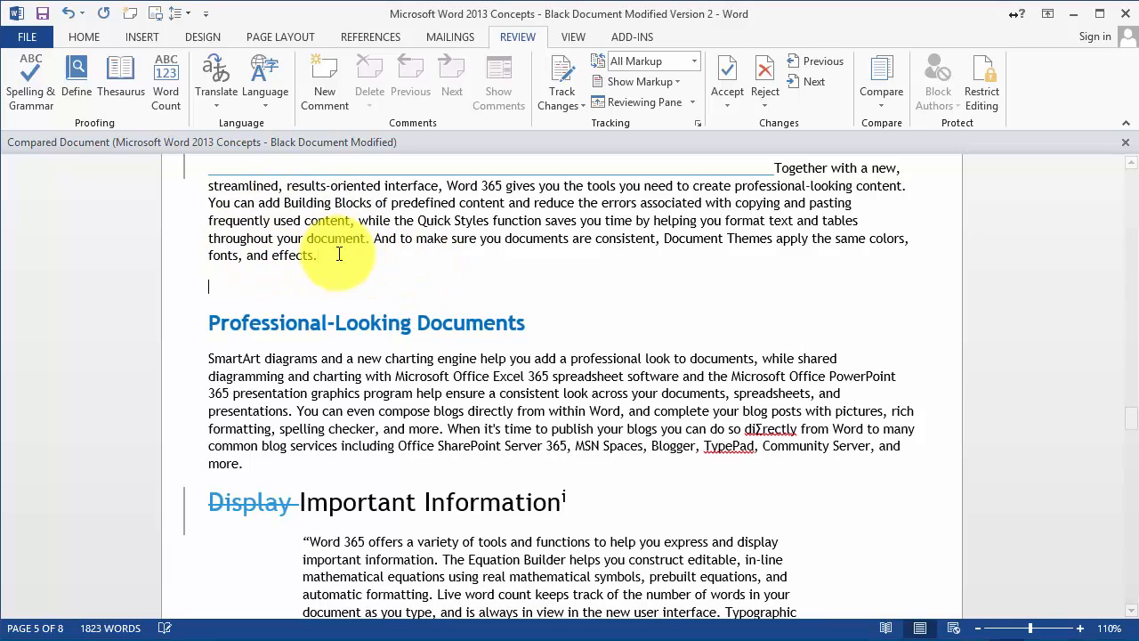
Step: Add a new line reading 'Type e' below the paragraph ending with Document Themes
type("Te")
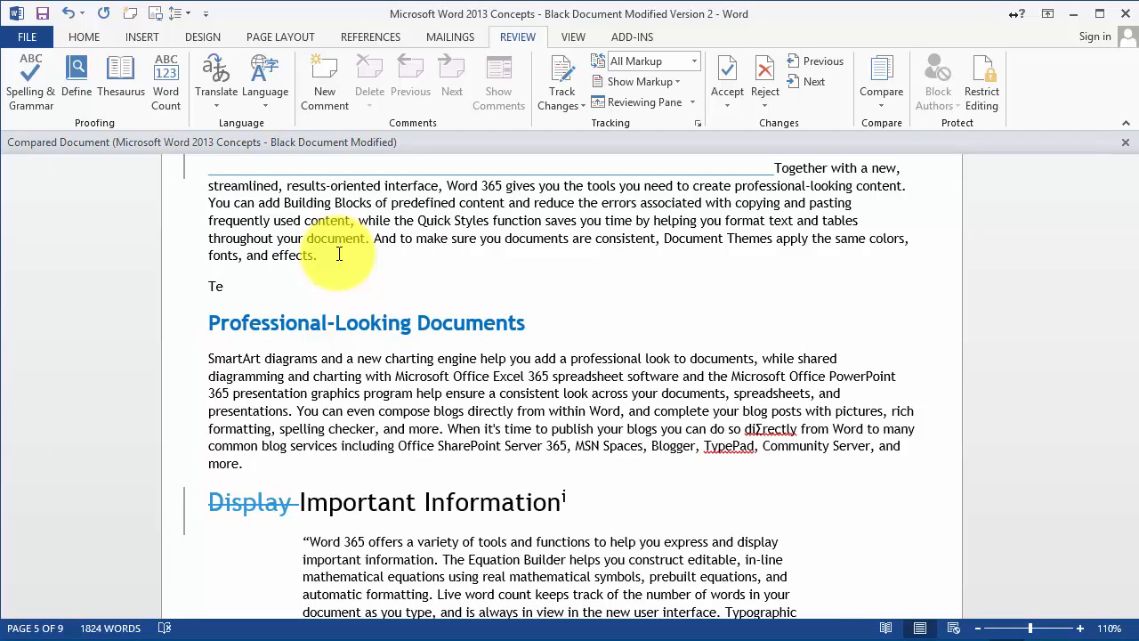
type("ype e")
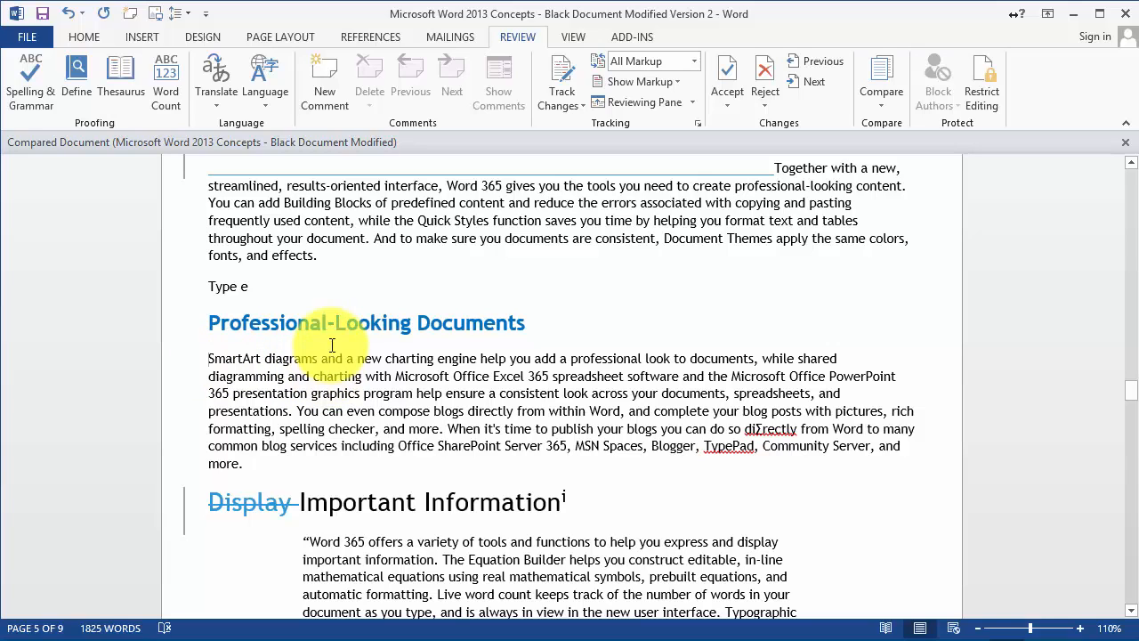
mouse_move(30, 80)
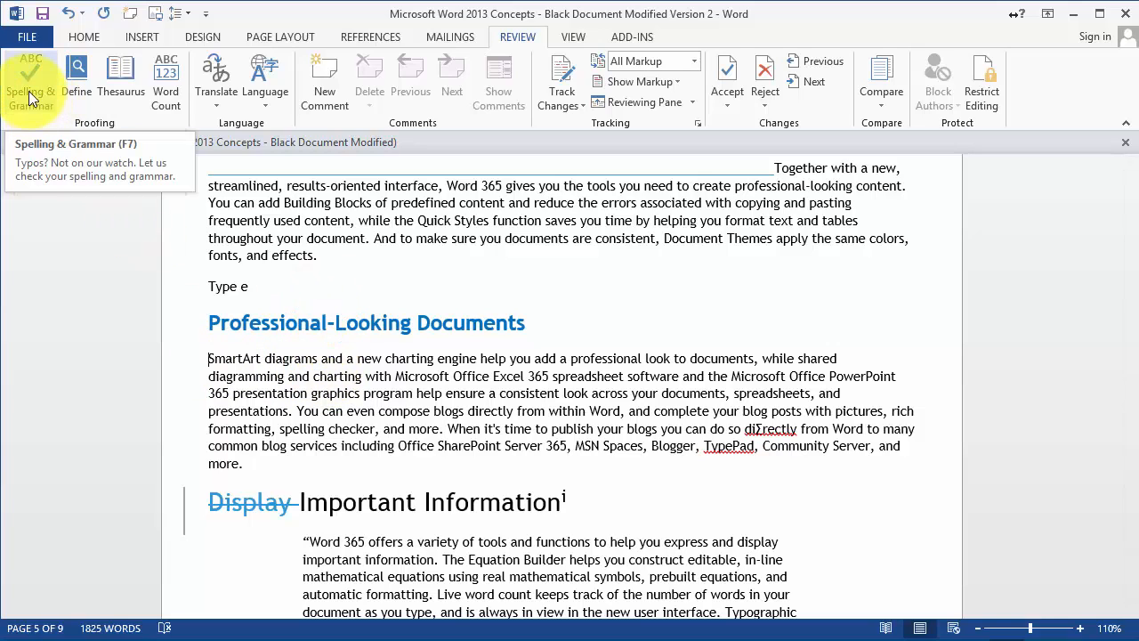
mouse_move(149, 129)
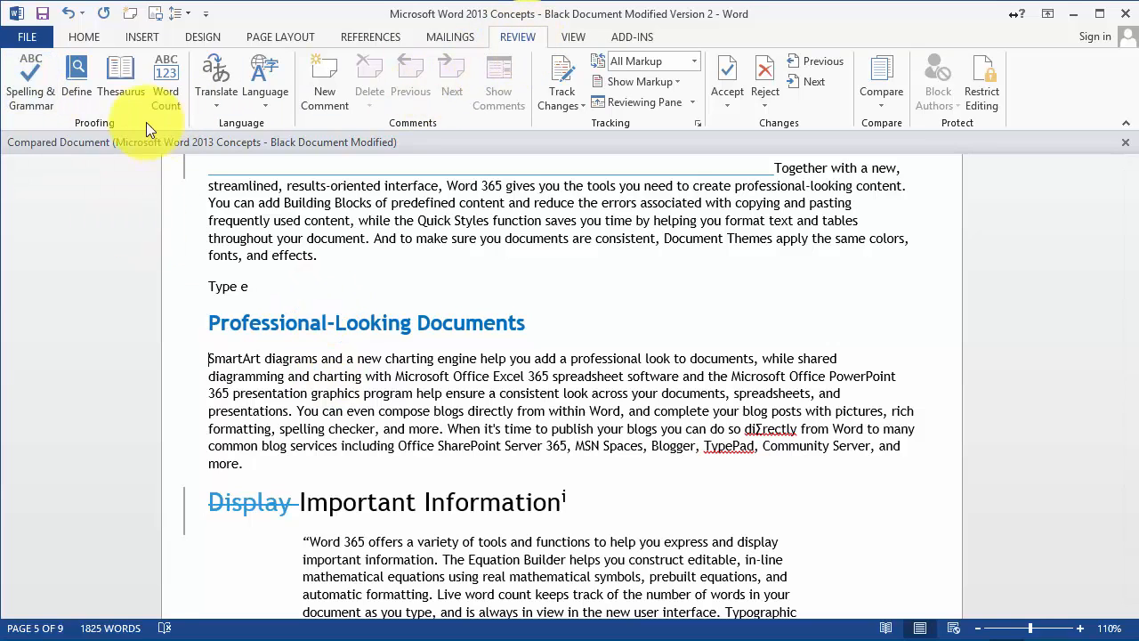
Step: Run Spelling & Grammar from Review, correcting 'directly' and accepting the next suggestion
left_click(30, 80)
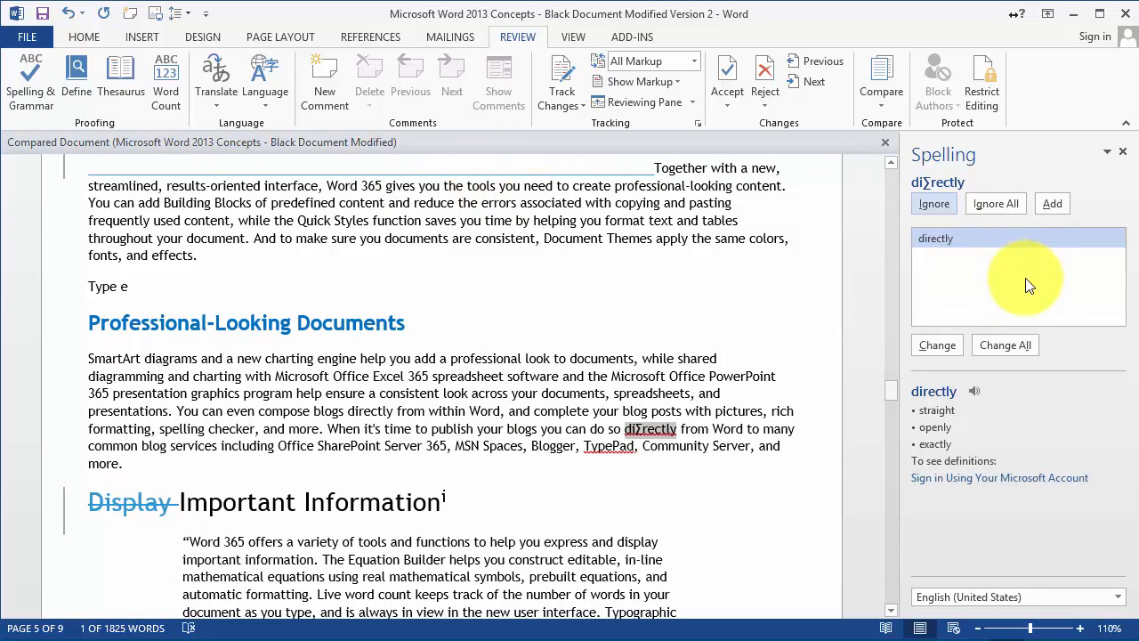
mouse_move(658, 281)
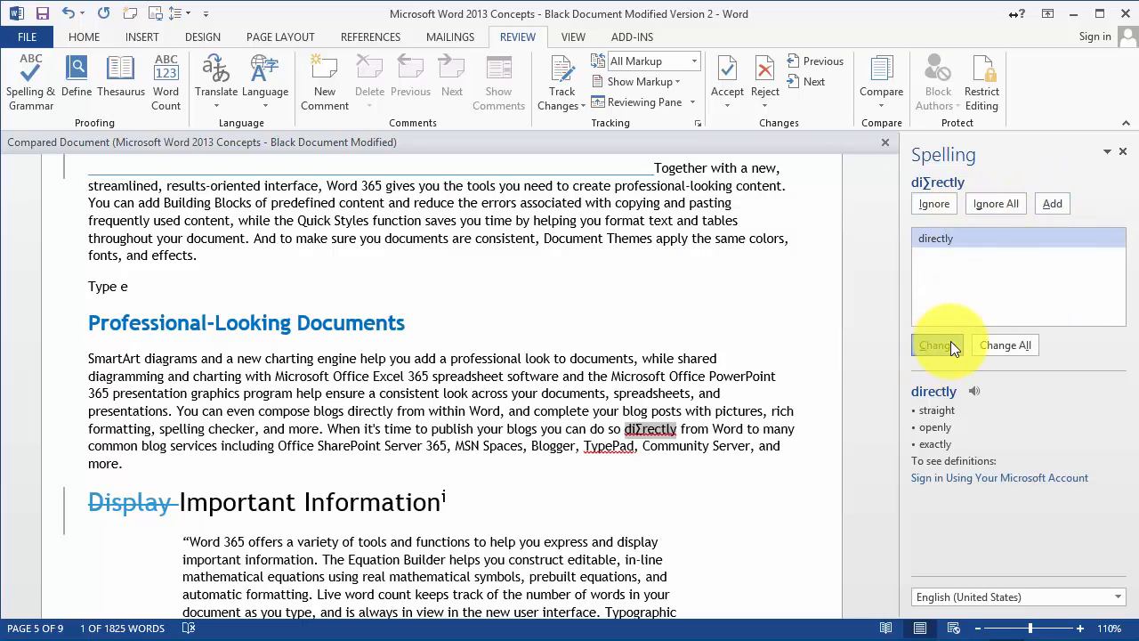
left_click(935, 345)
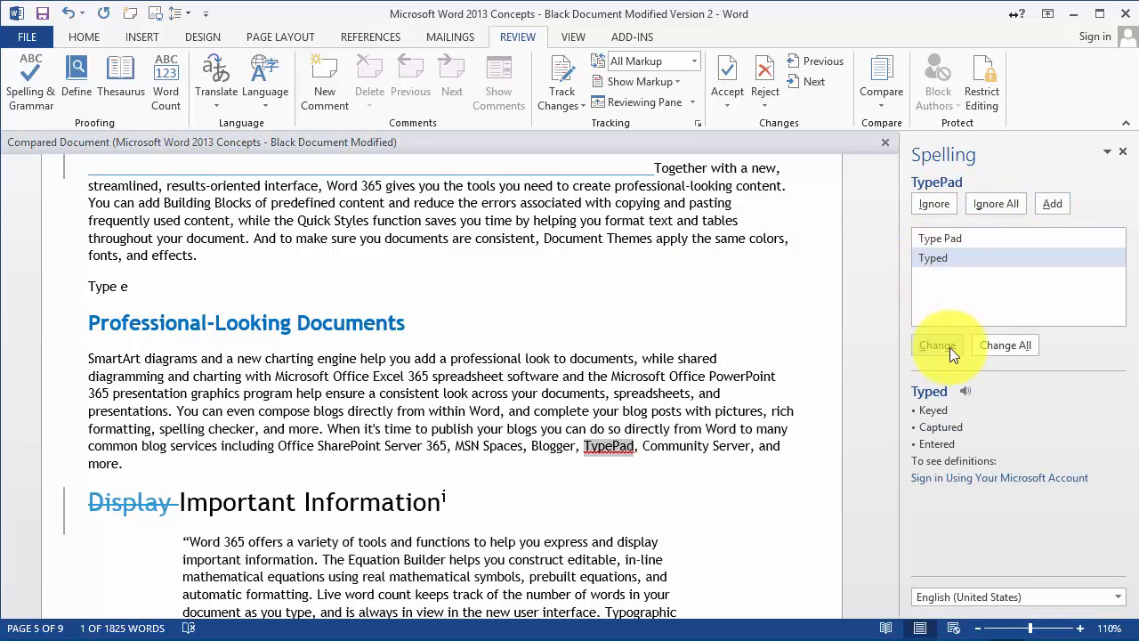
left_click(936, 346)
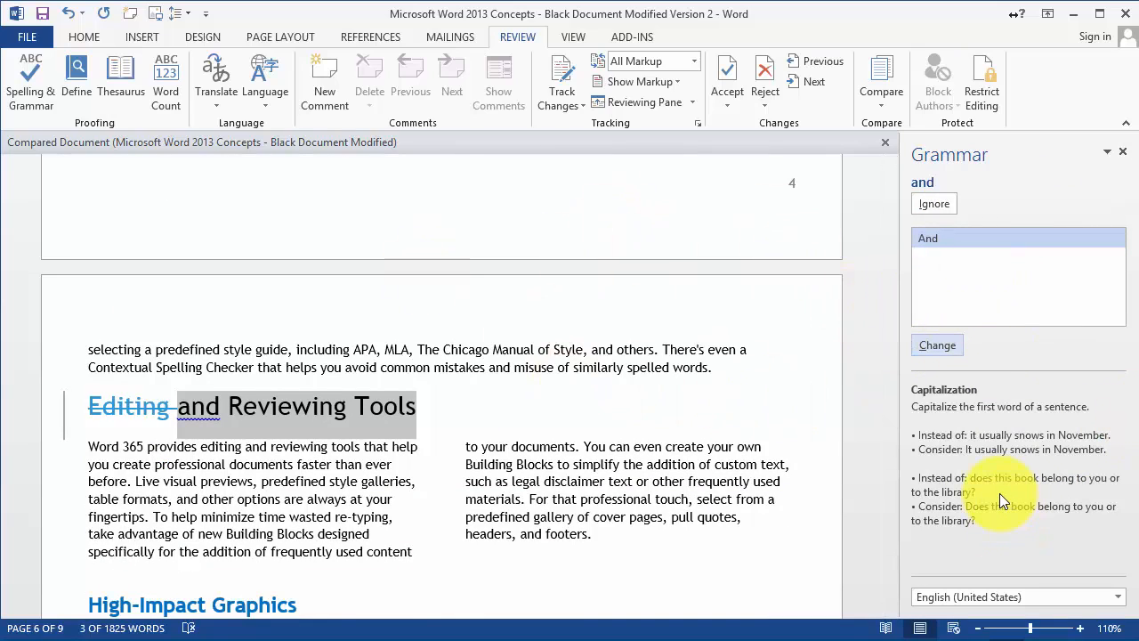
mouse_move(970, 476)
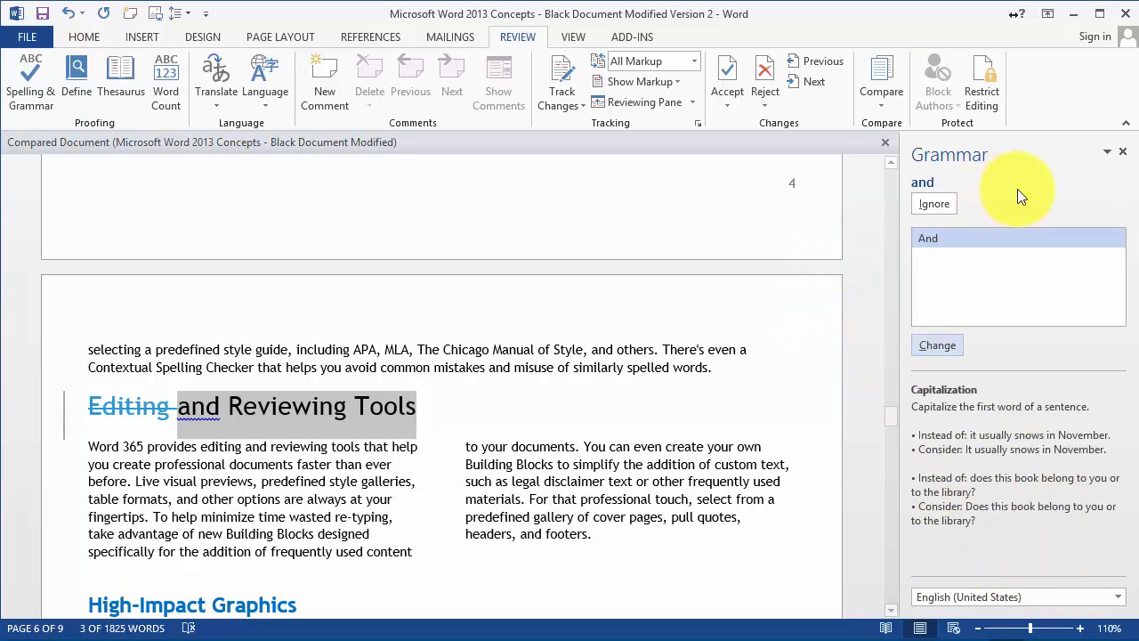
mouse_move(436, 348)
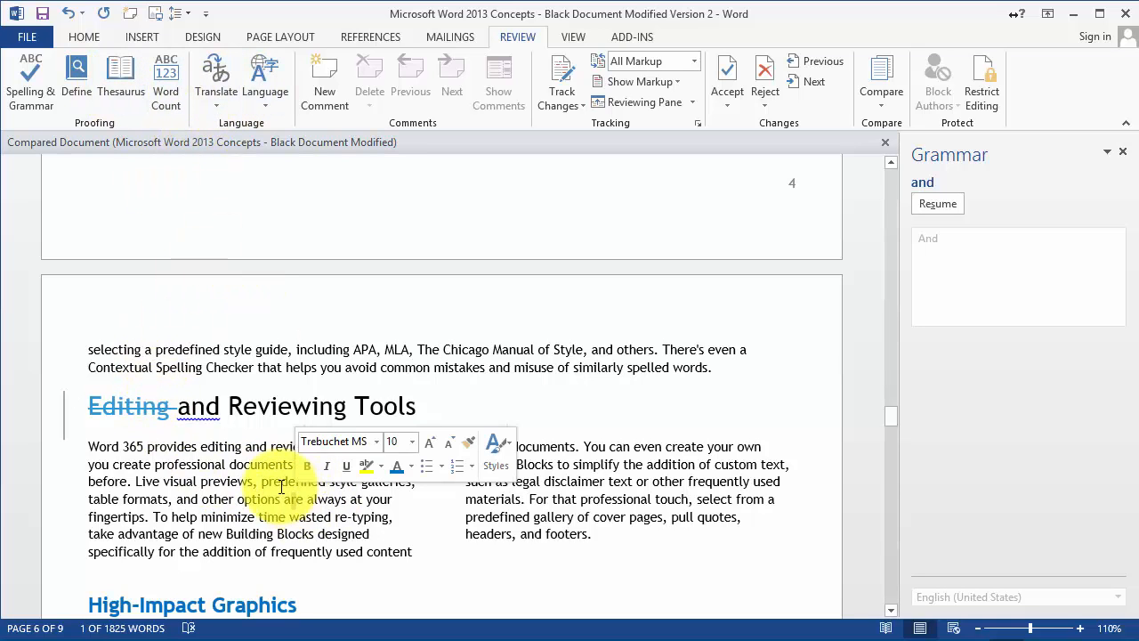
scroll("down", 3)
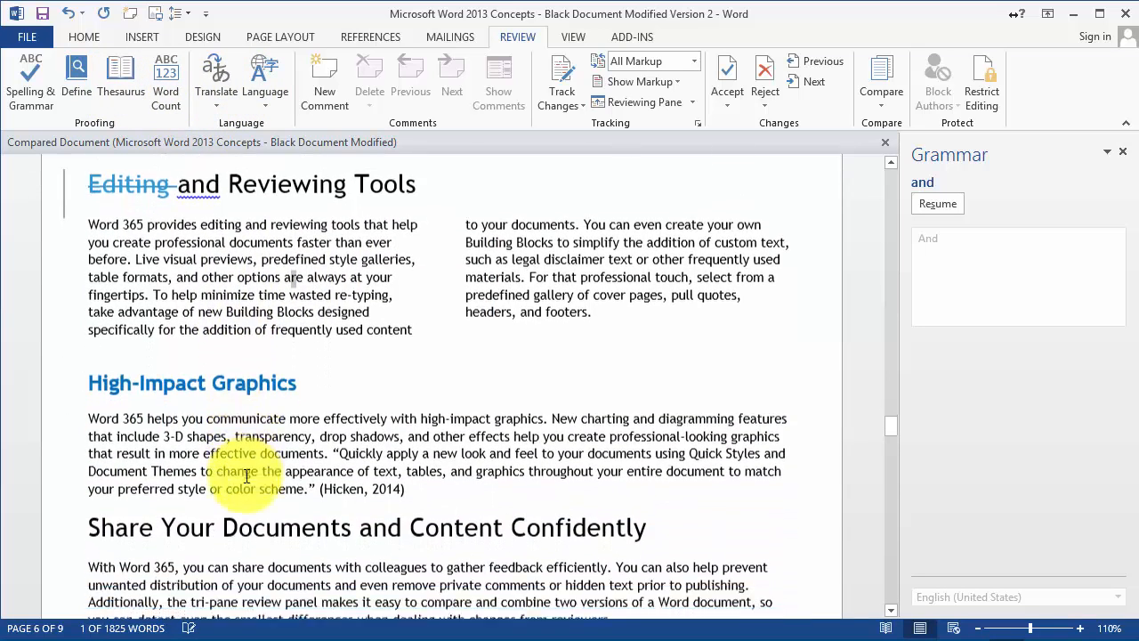
scroll("down", 3)
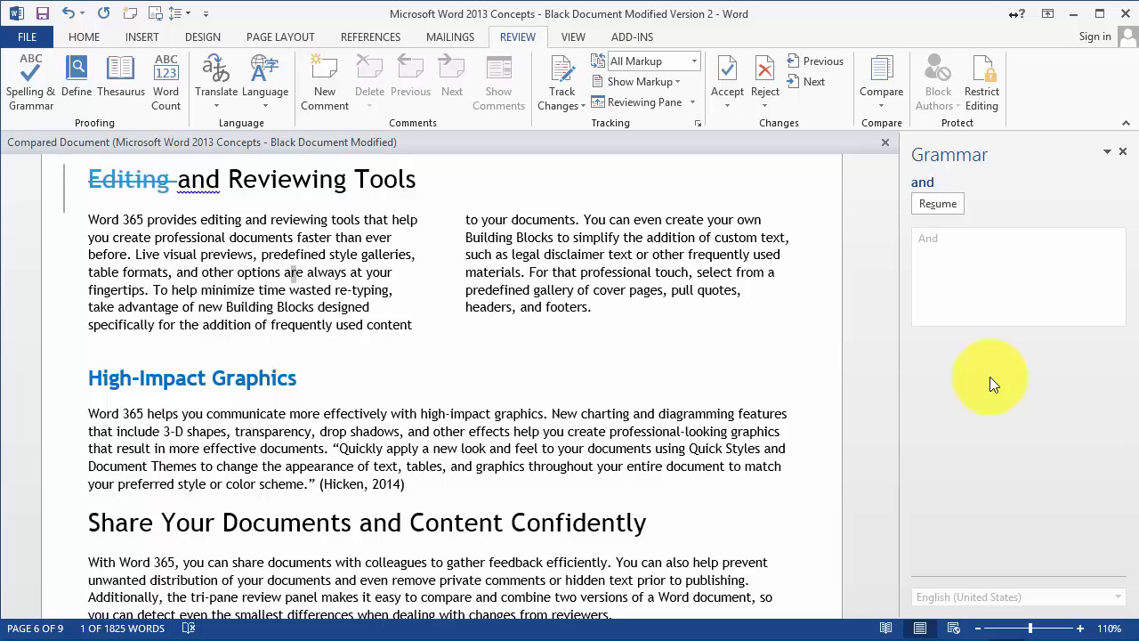
mouse_move(1000, 389)
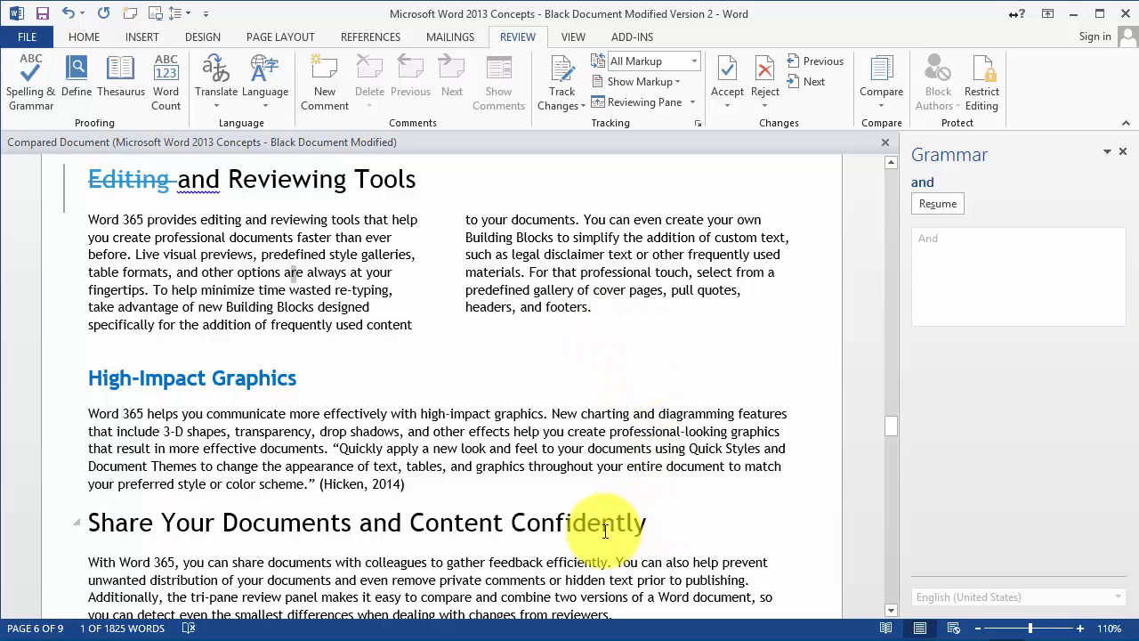
right_click(605, 523)
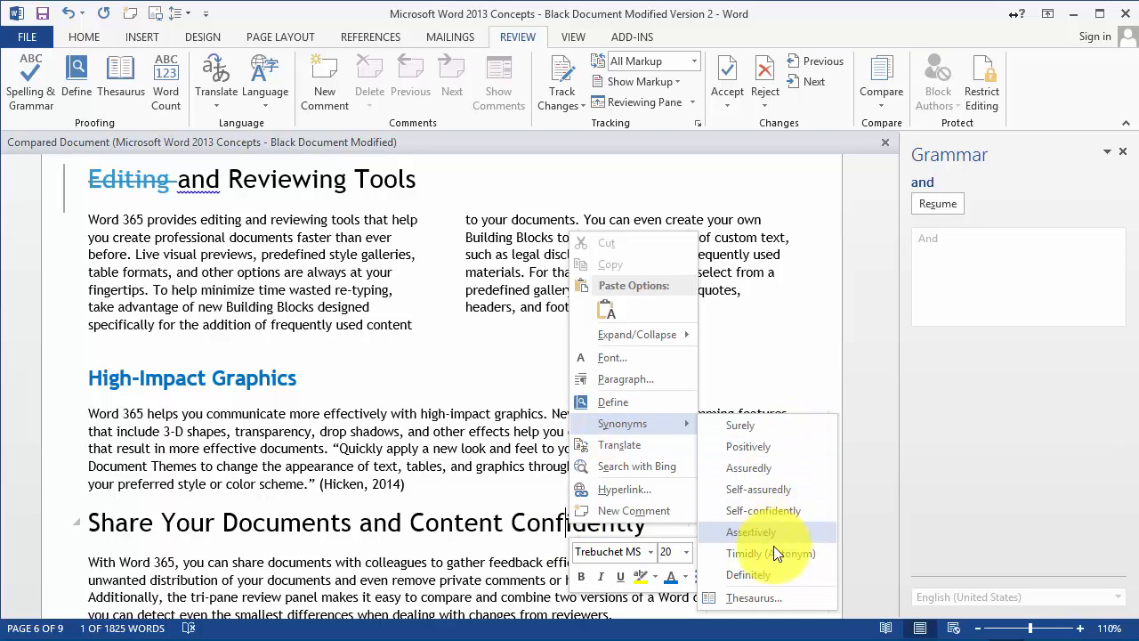
mouse_move(712, 372)
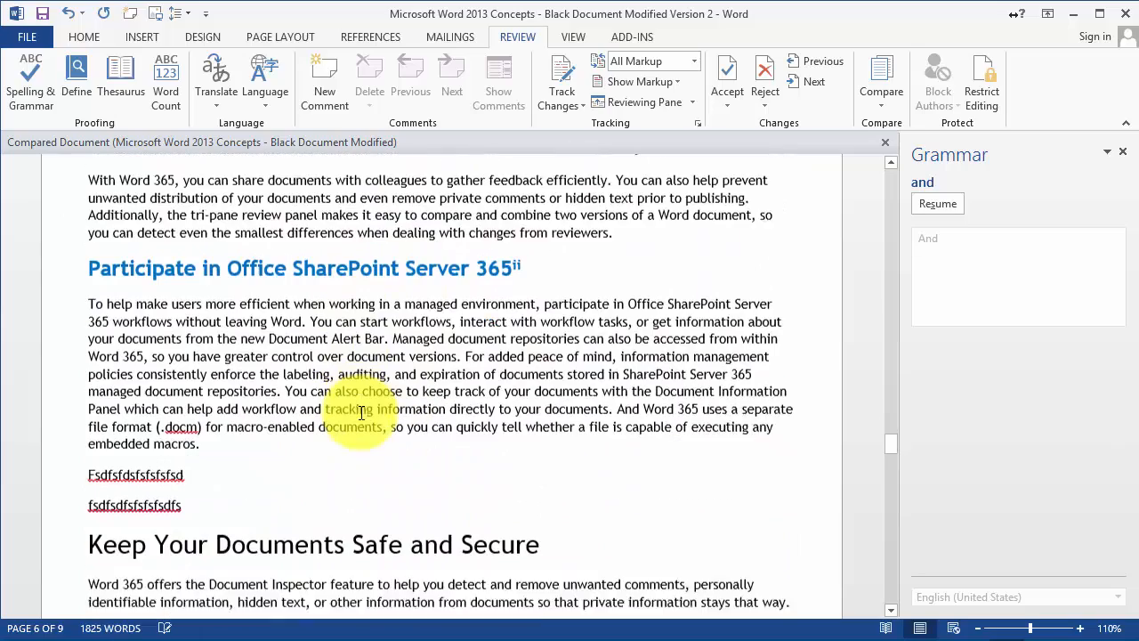
scroll("down", 3)
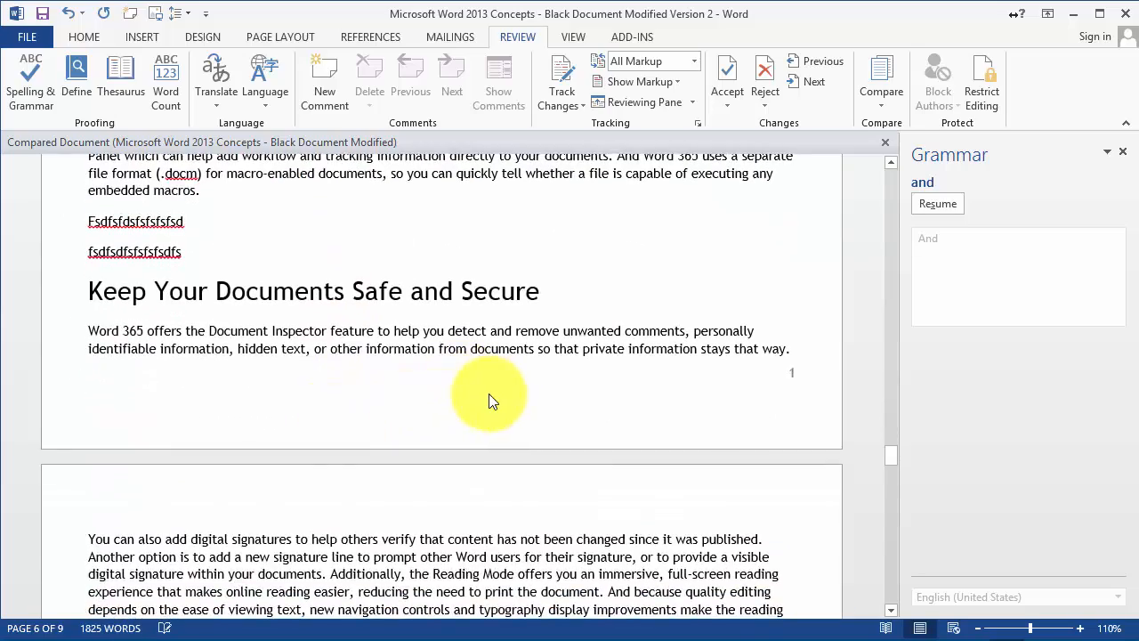
scroll("down", 3)
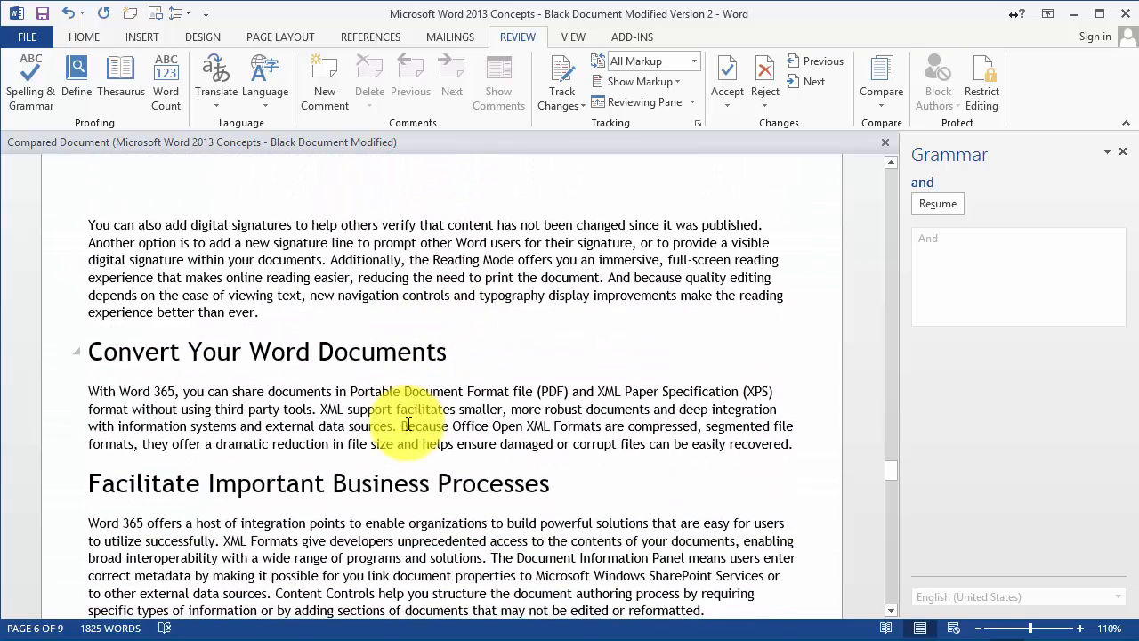
scroll("down", 3)
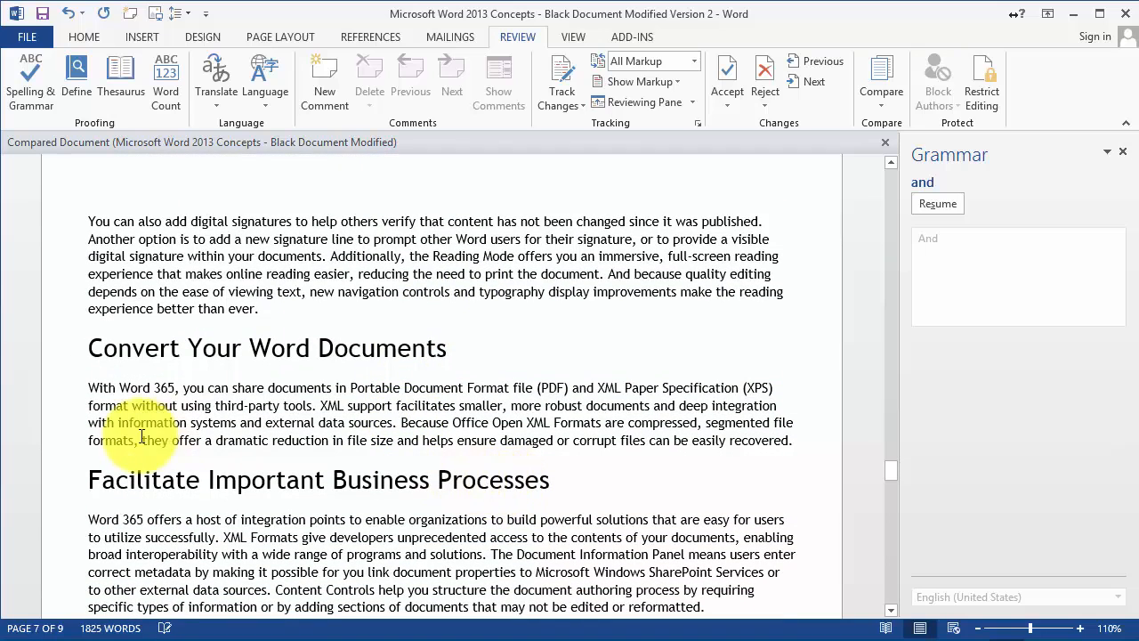
Step: Look up synonyms for 'Facilitate' in the thesaurus, then close the Thesaurus and Grammar panes
right_click(142, 436)
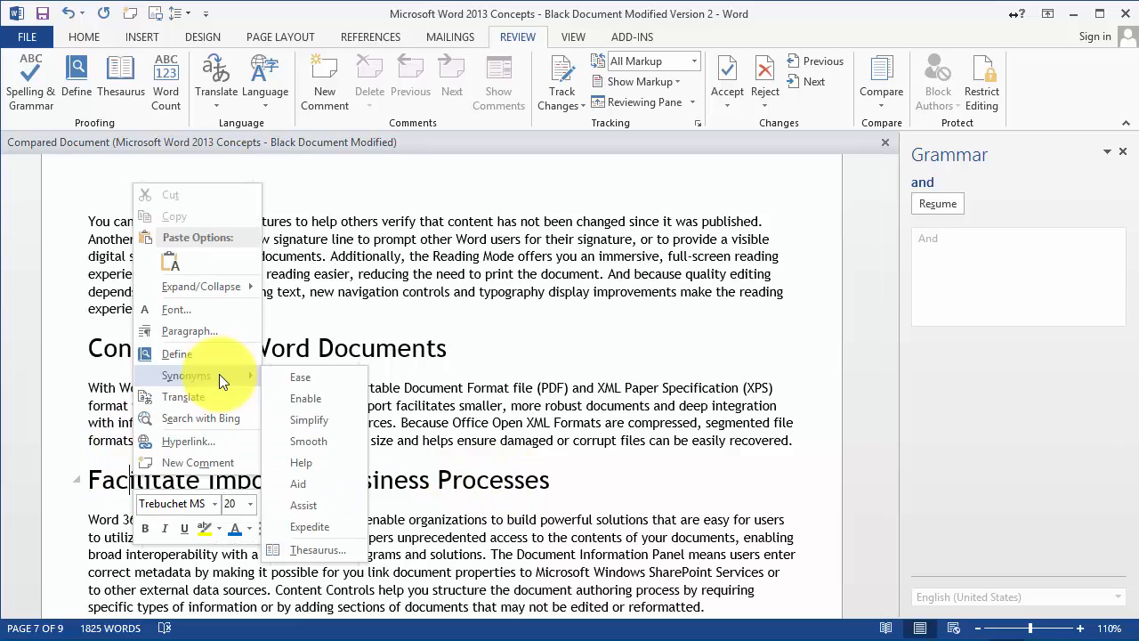
mouse_move(283, 398)
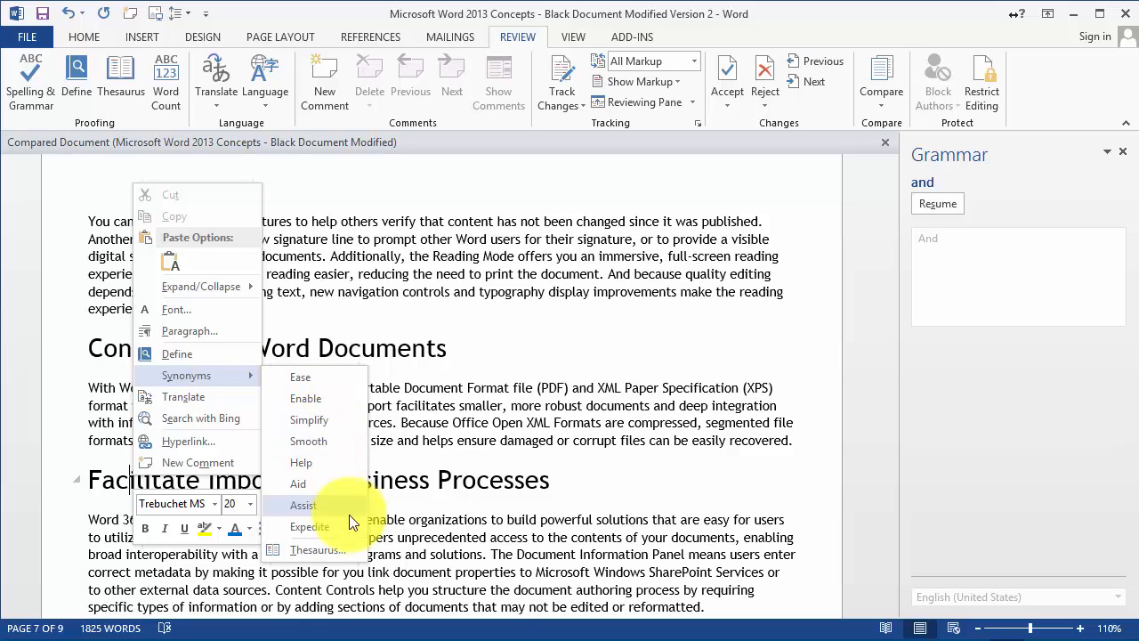
mouse_move(318, 549)
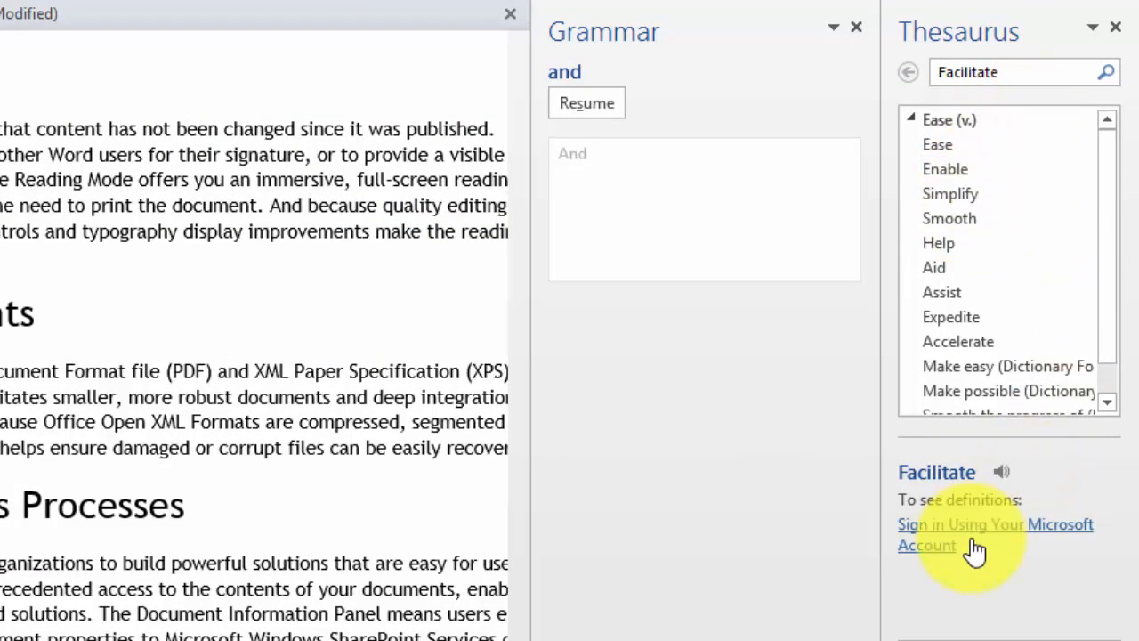
mouse_move(974, 540)
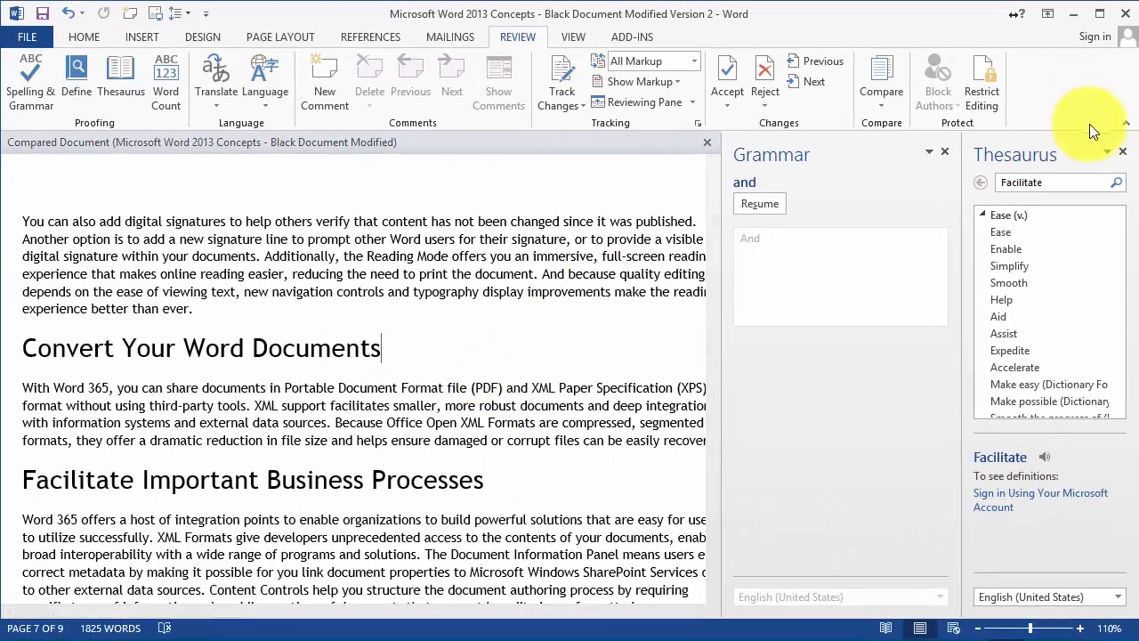
left_click(1123, 152)
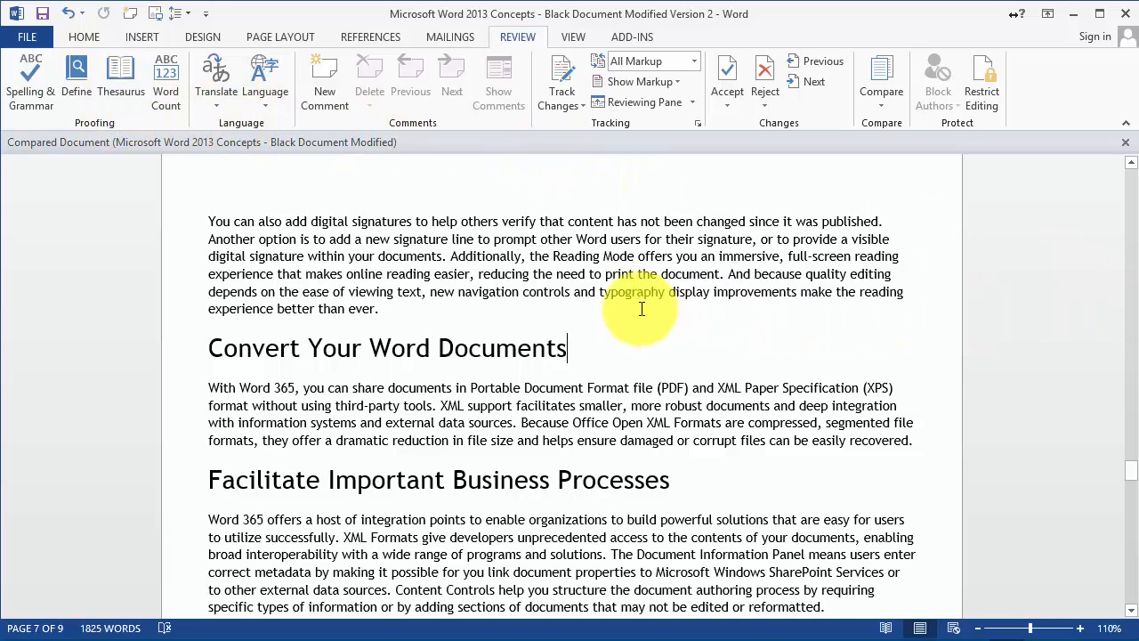
Step: Show the document in Read Mode, select the Office Suite graphic, and return to Print Layout via Edit Document
left_click(573, 36)
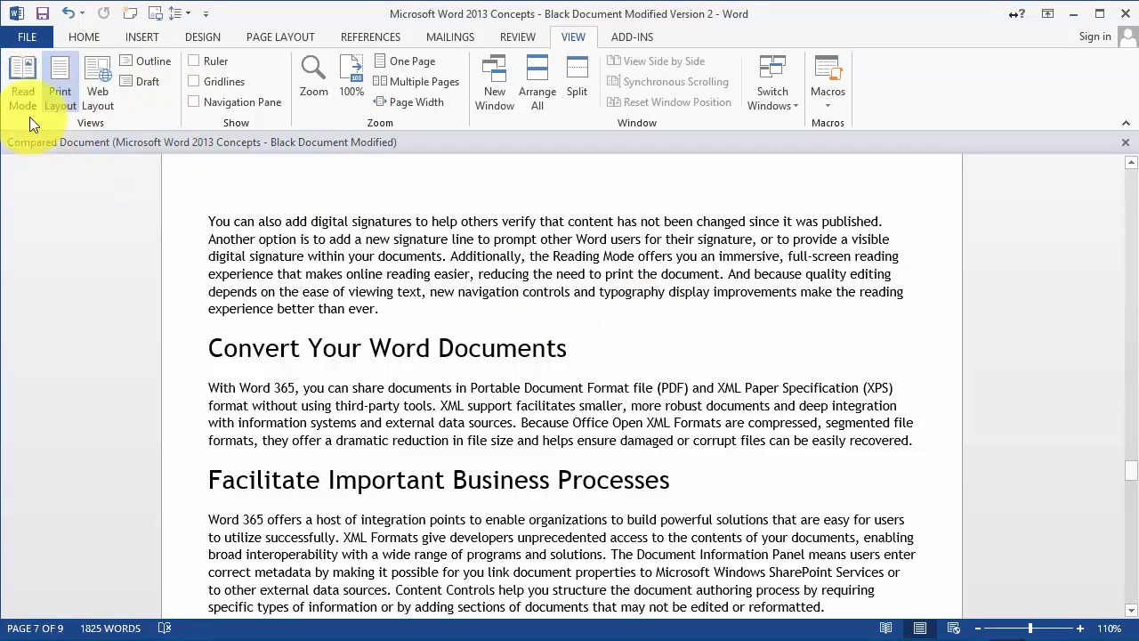
left_click(23, 85)
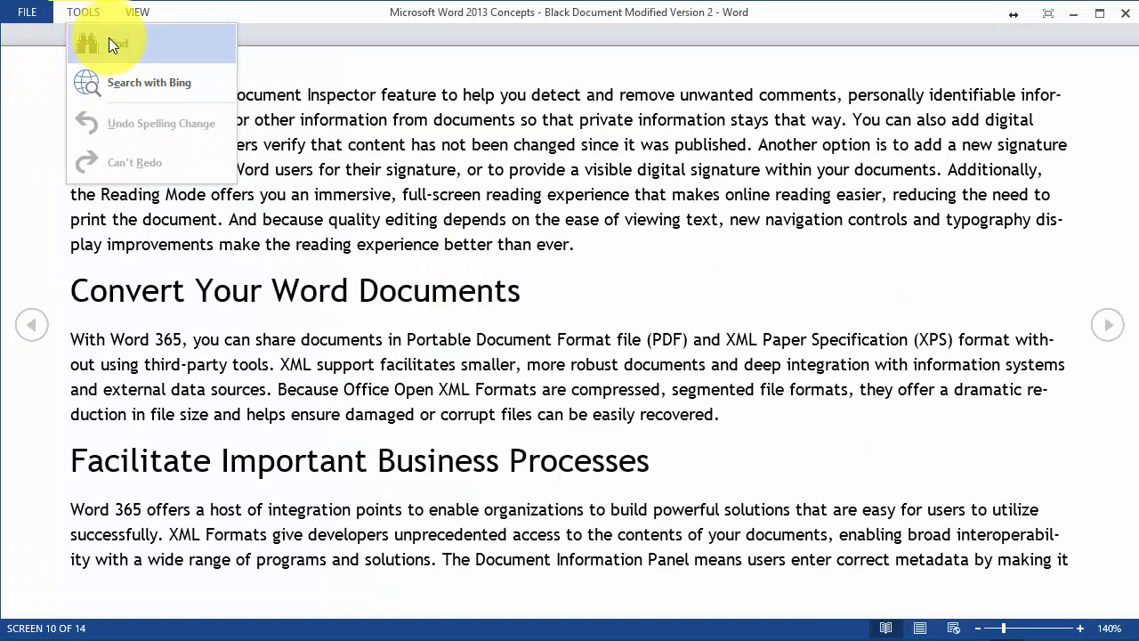
mouse_move(276, 134)
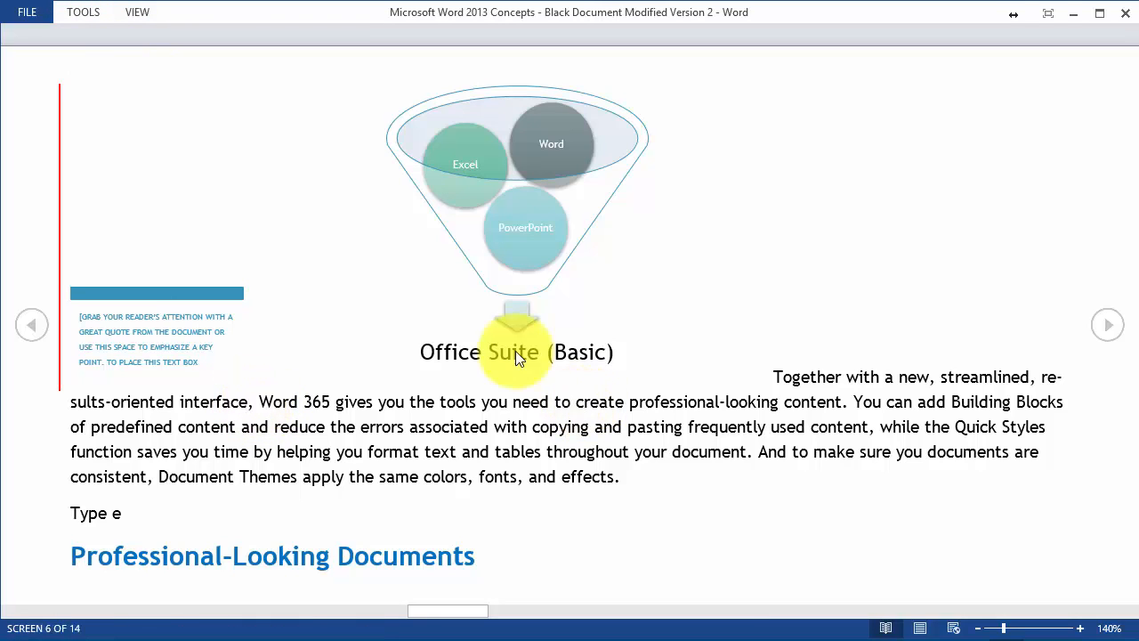
left_click(137, 12)
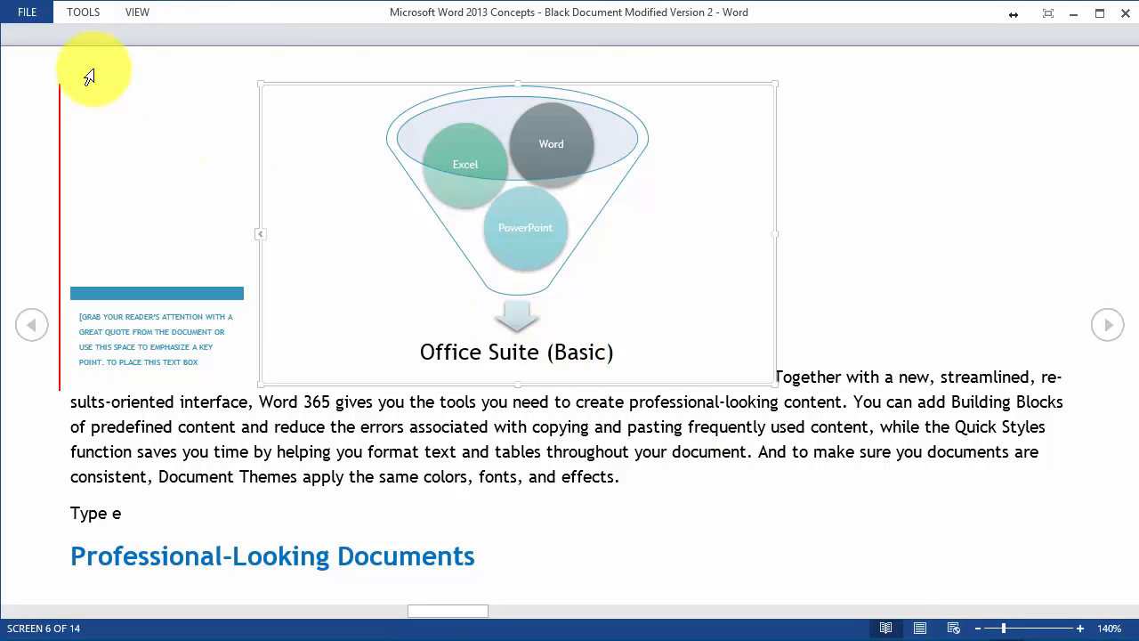
left_click(137, 11)
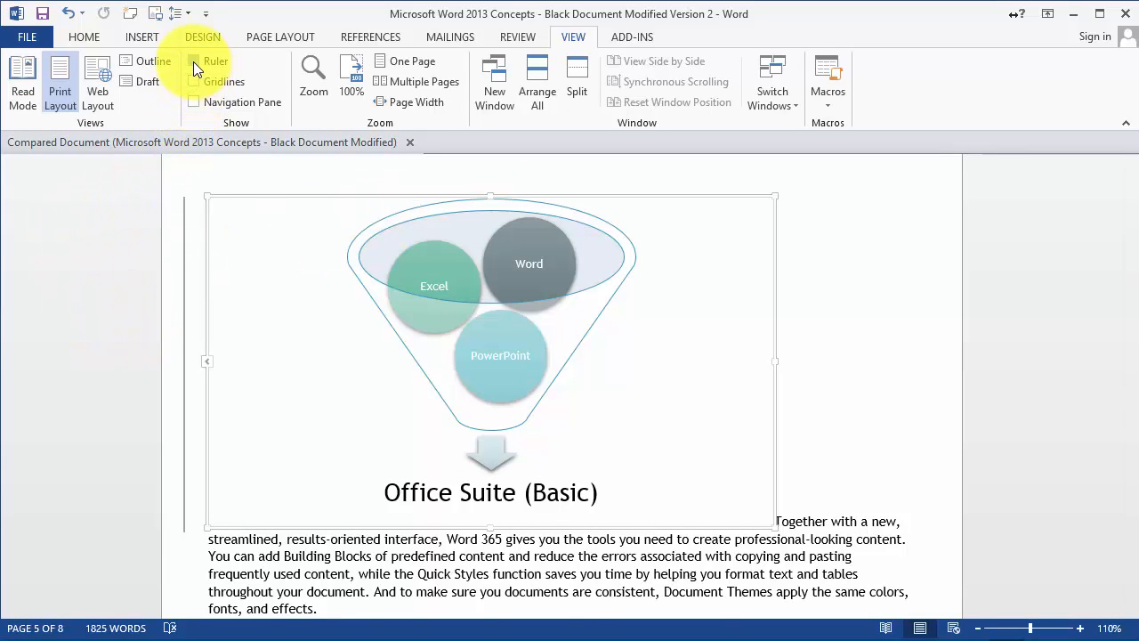
Step: Toggle the ruler on and off, then show the Navigation Pane beside the document
left_click(194, 60)
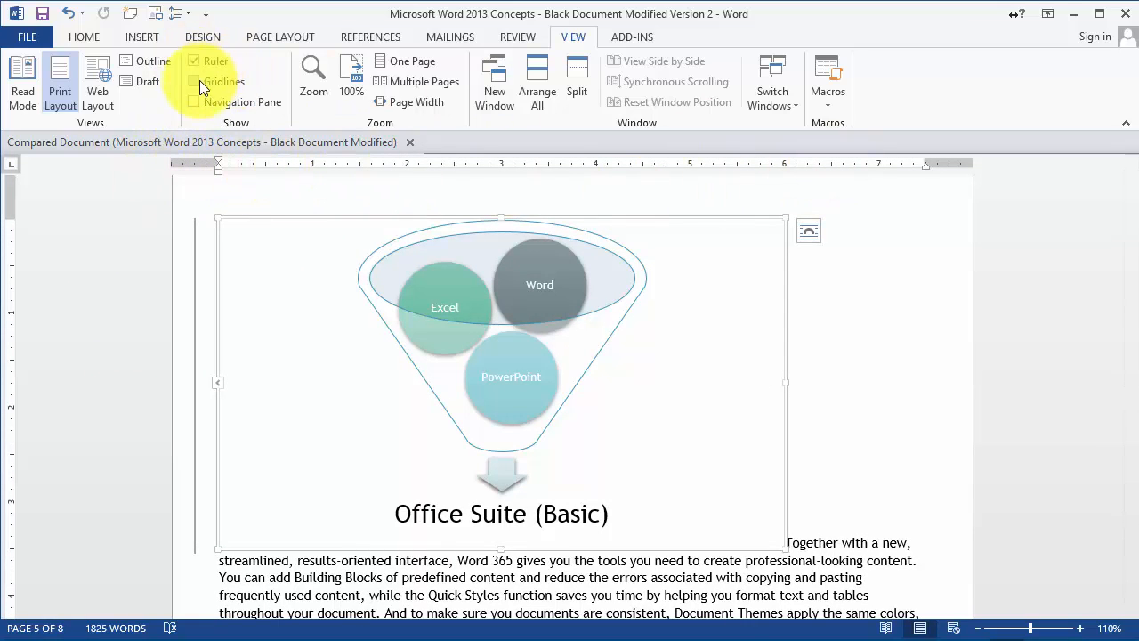
left_click(194, 82)
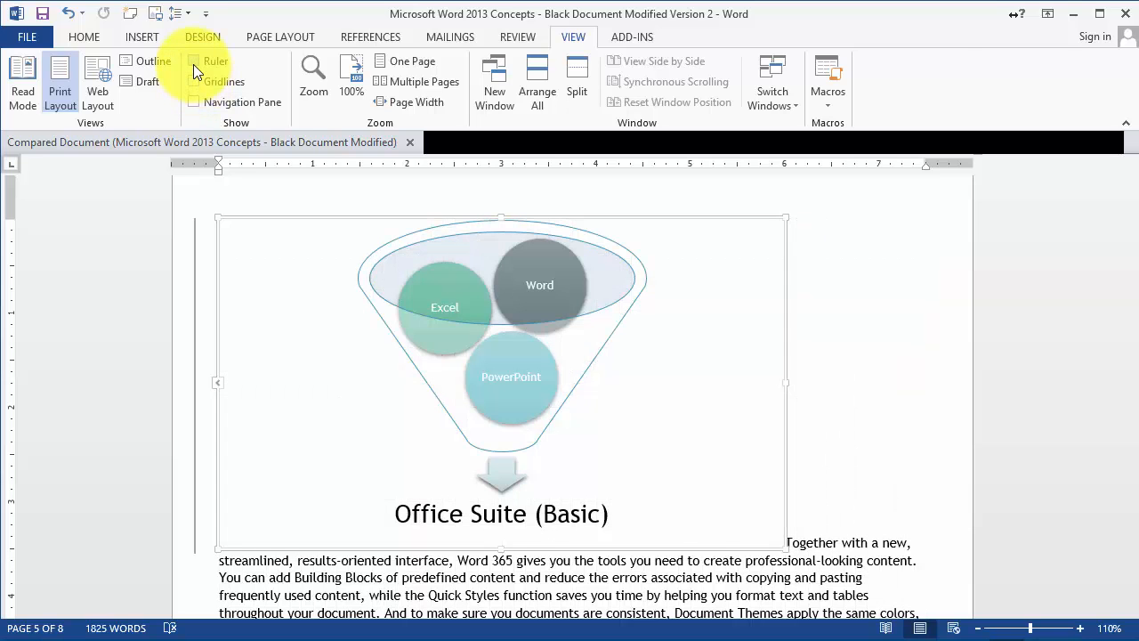
left_click(195, 102)
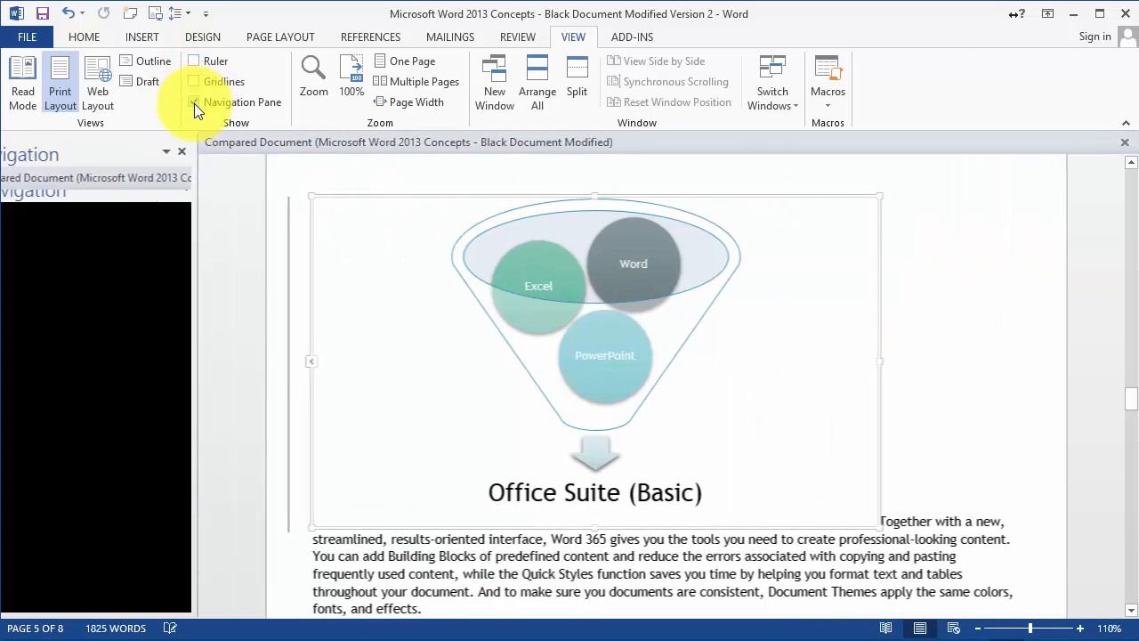
Step: Uncheck Navigation Pane on the View tab to close the headings list
left_click(195, 101)
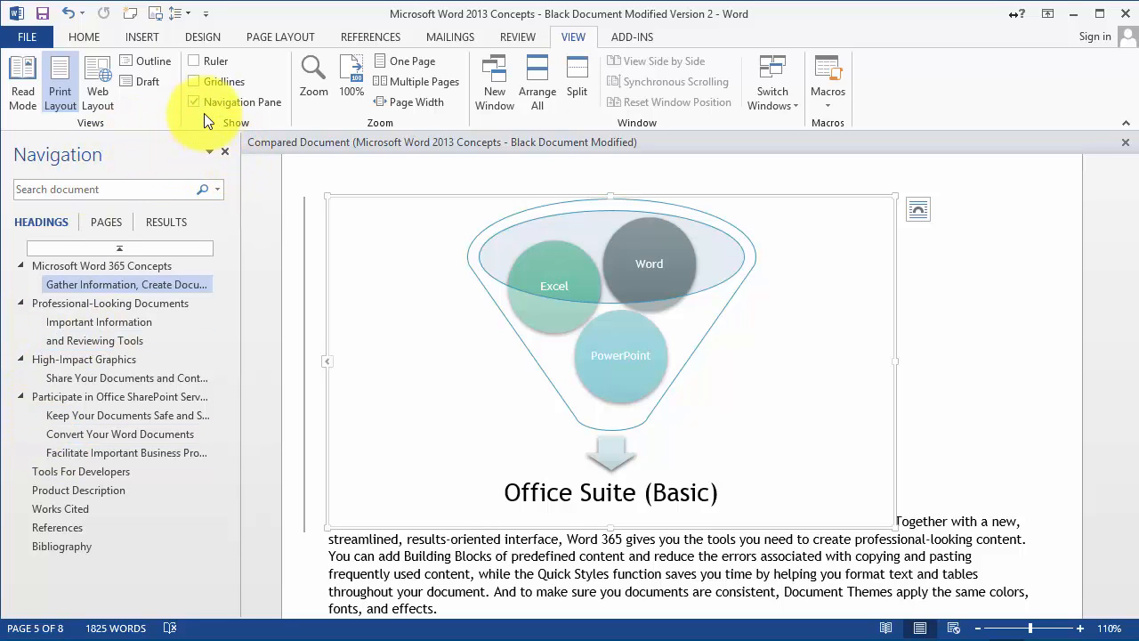
left_click(194, 101)
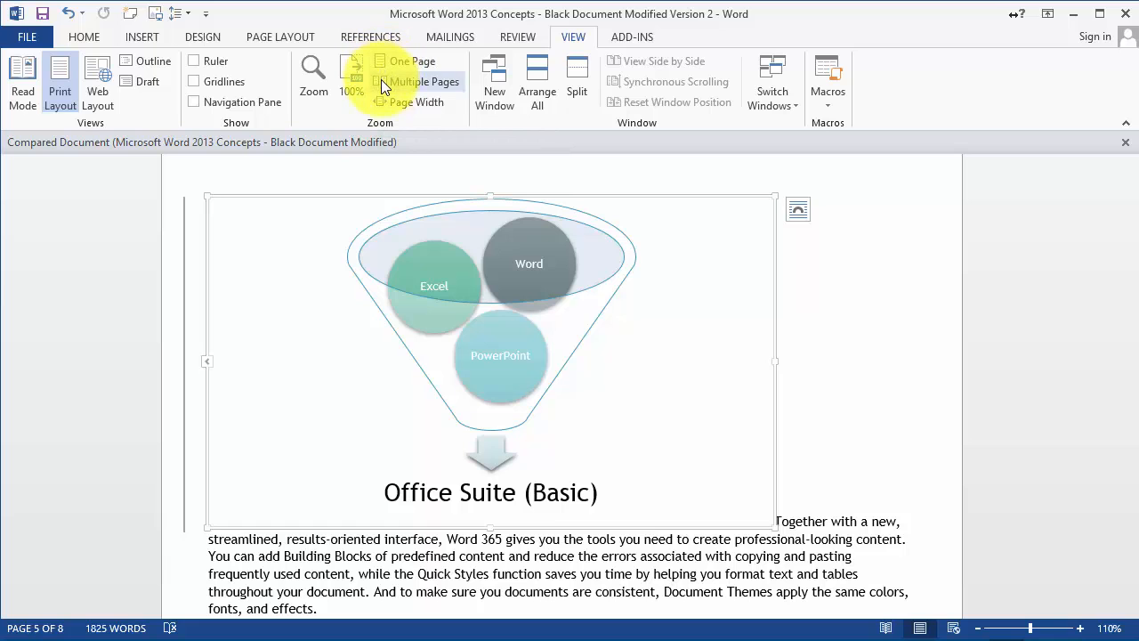
Step: Set the document zoom to 100% from the View tab's Zoom group
left_click(412, 101)
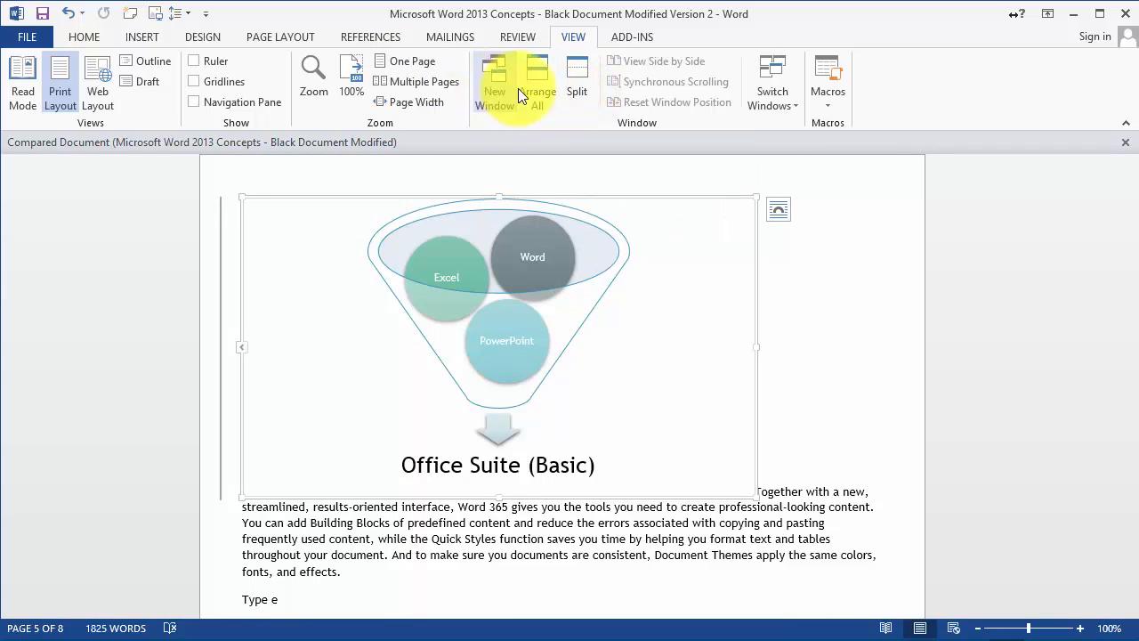
mouse_move(577, 80)
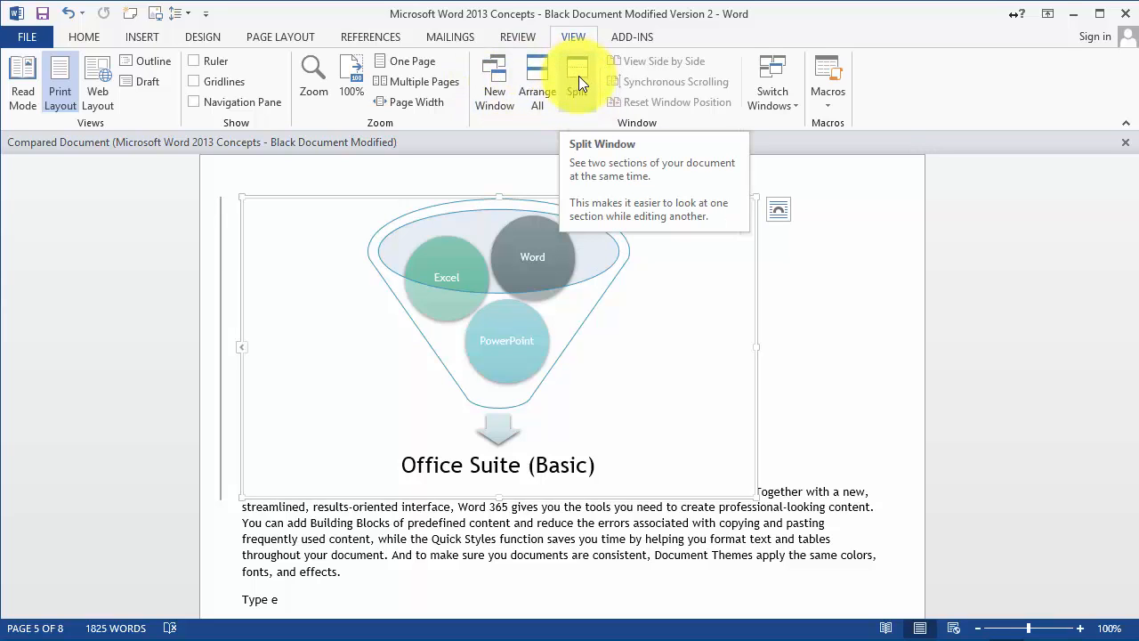
Step: Split the window into two panes and scroll one pane to a later part of the document
left_click(578, 80)
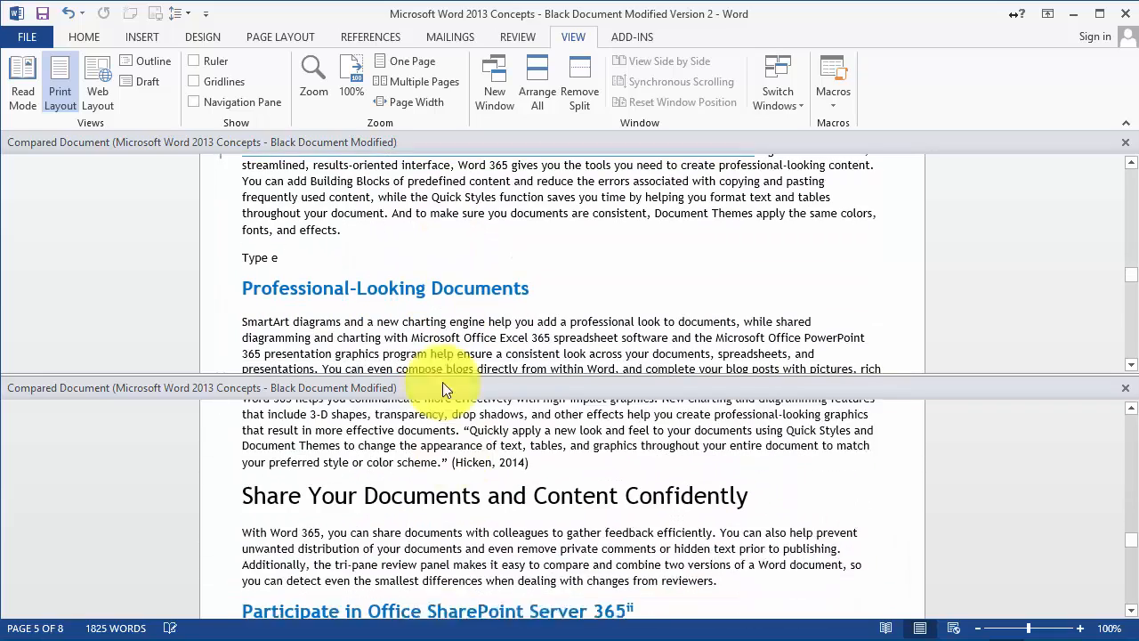
scroll("down", 3)
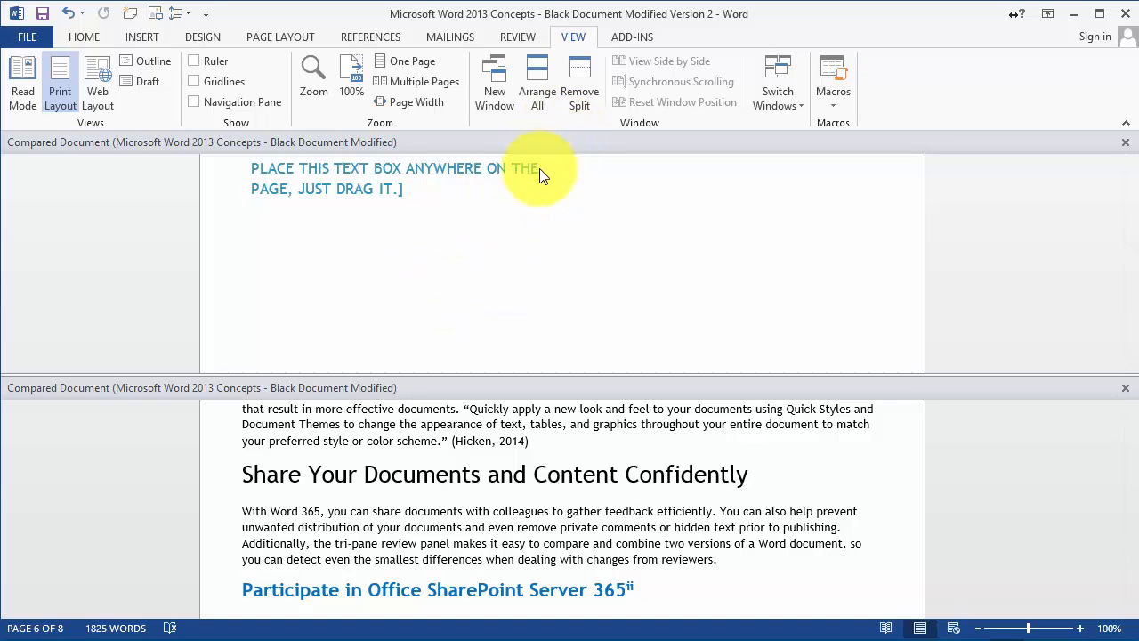
mouse_move(717, 303)
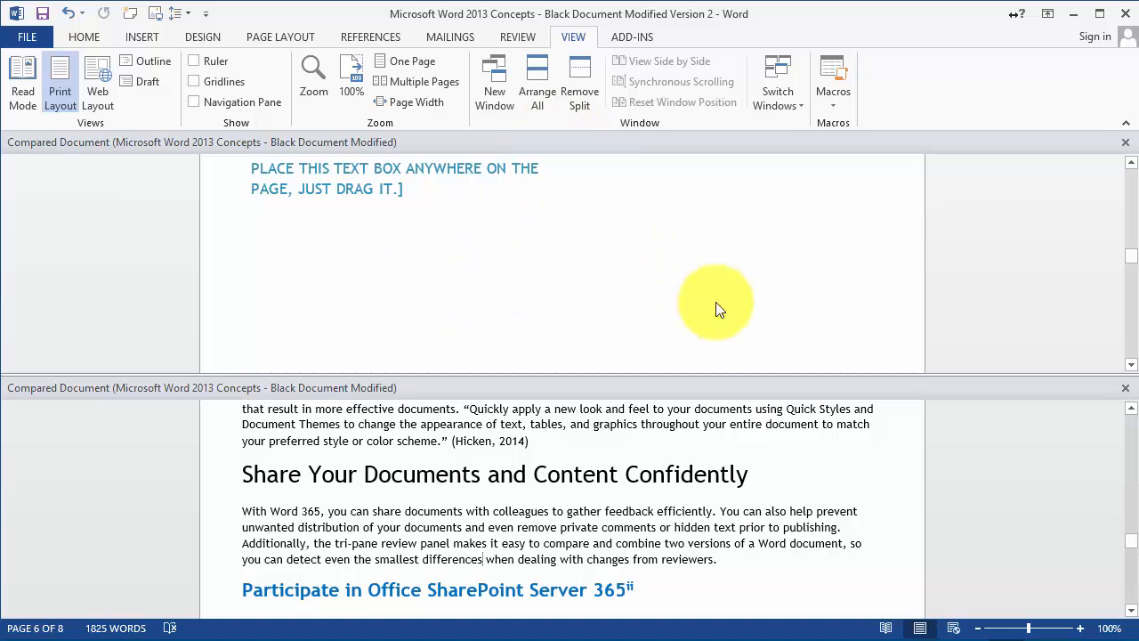
mouse_move(978, 486)
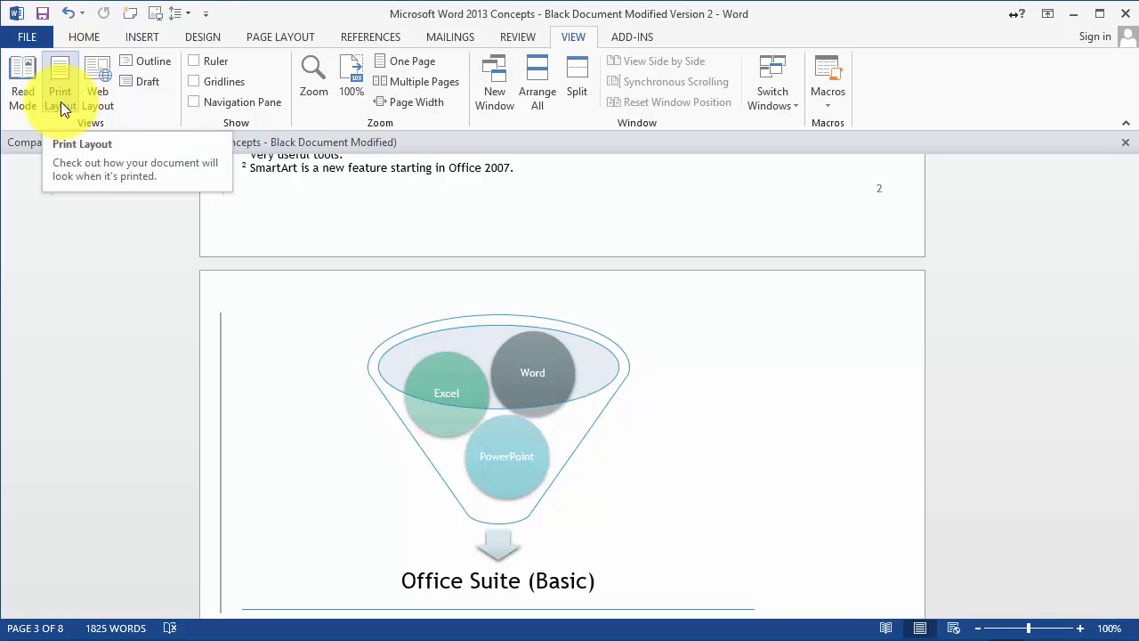
left_click(84, 36)
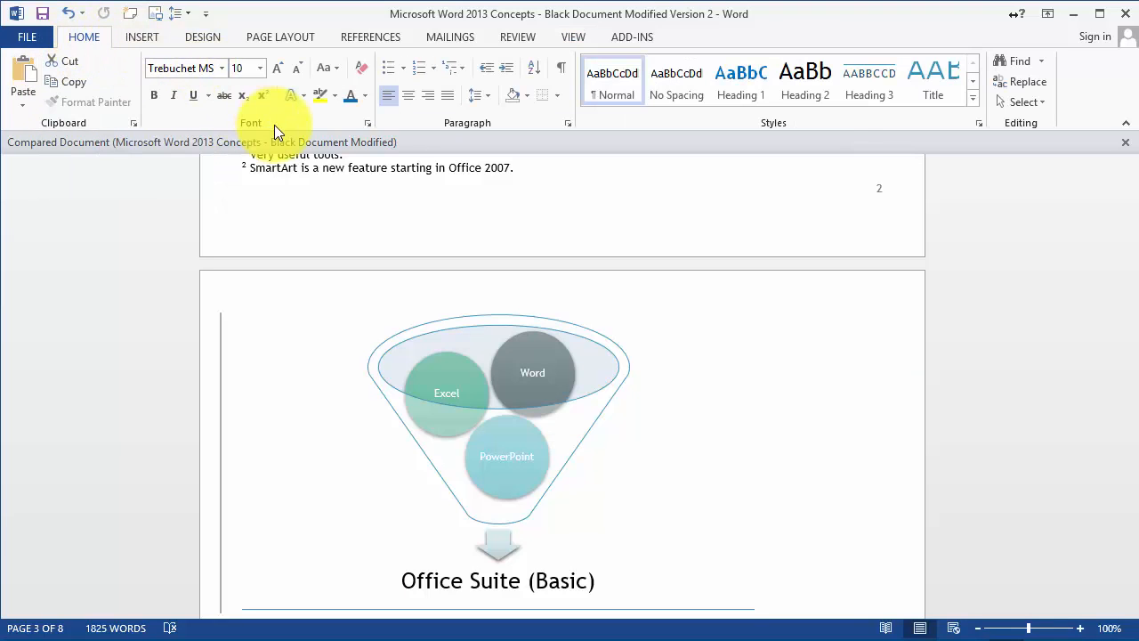
left_click(142, 37)
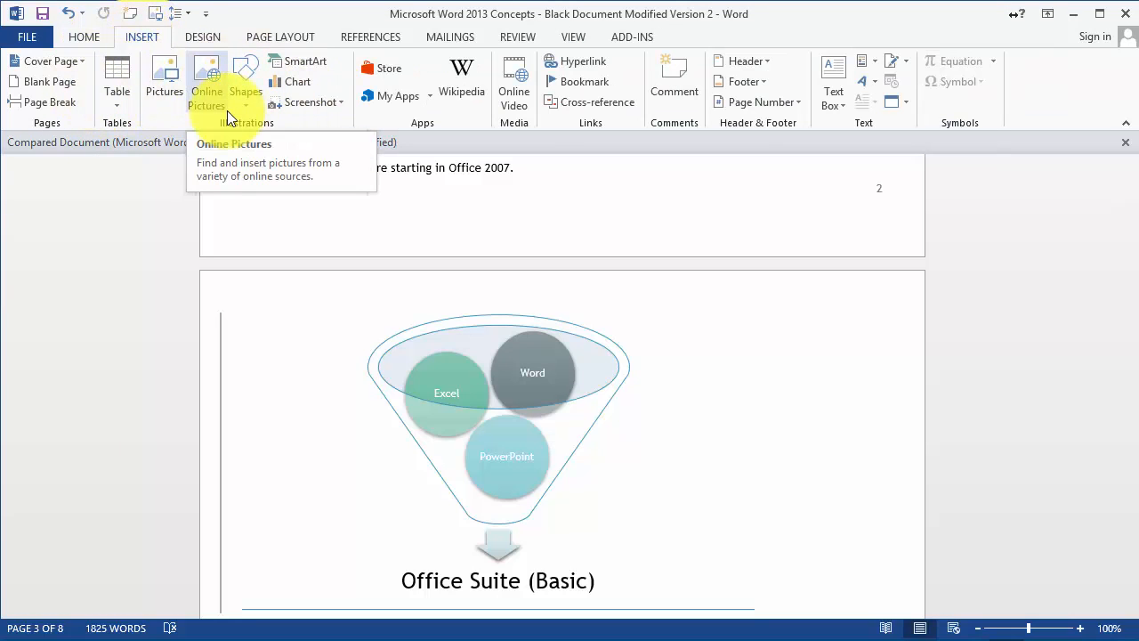
mouse_move(203, 37)
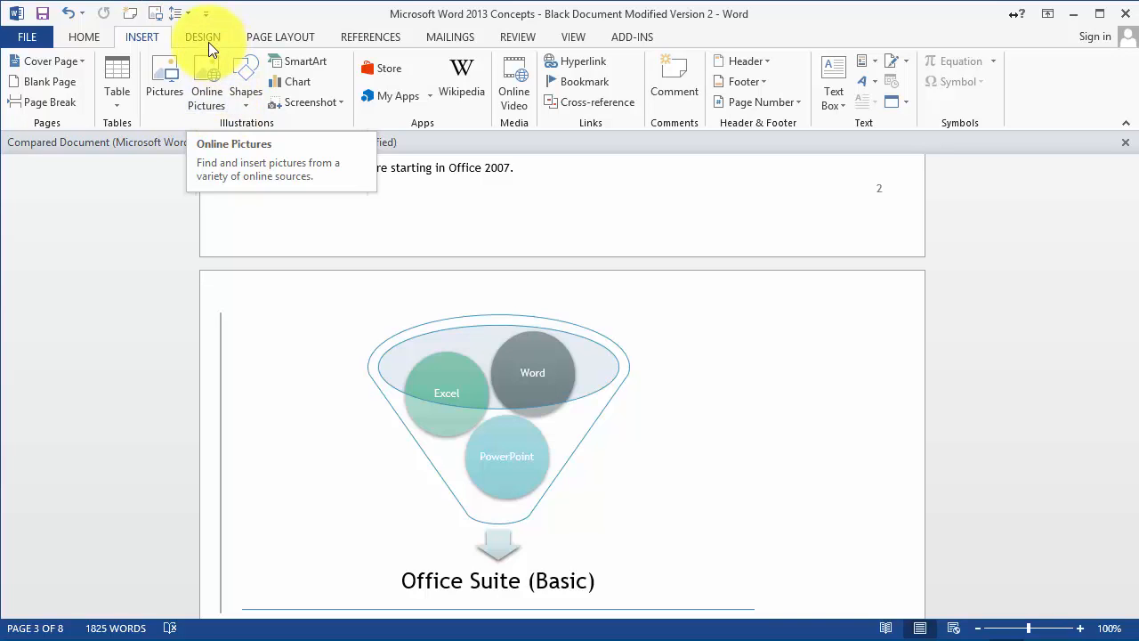
left_click(280, 37)
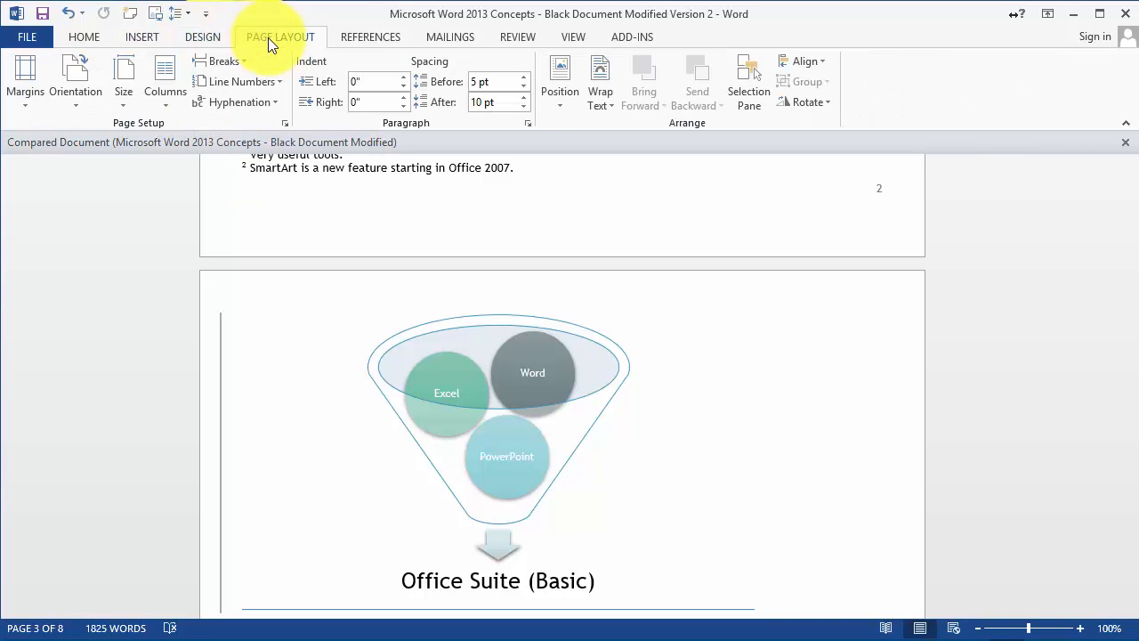
mouse_move(296, 49)
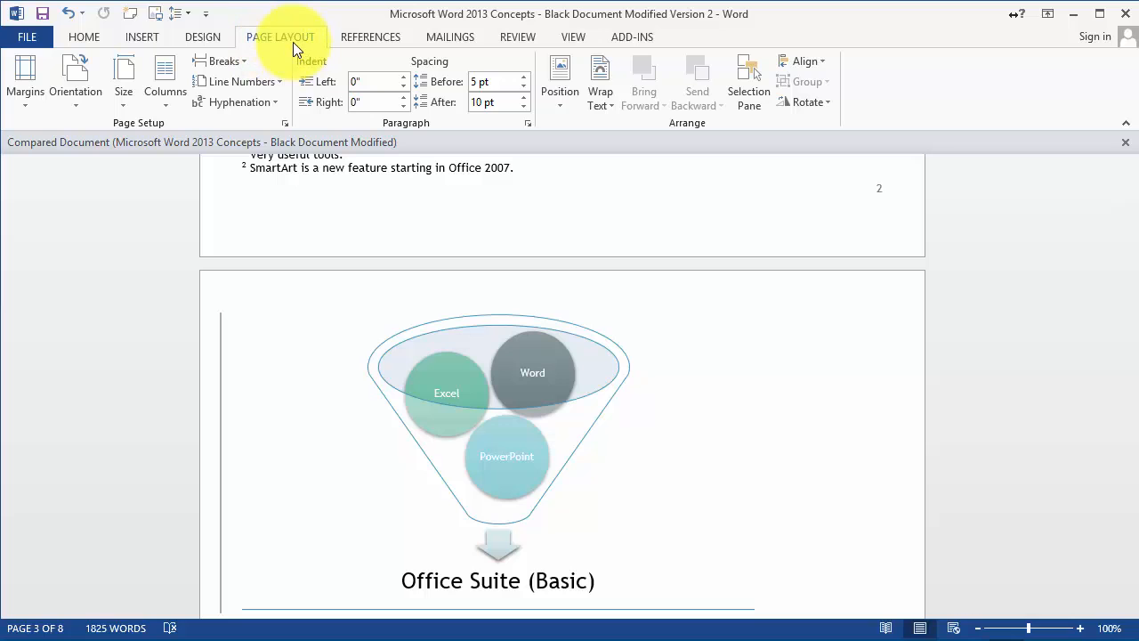
left_click(370, 37)
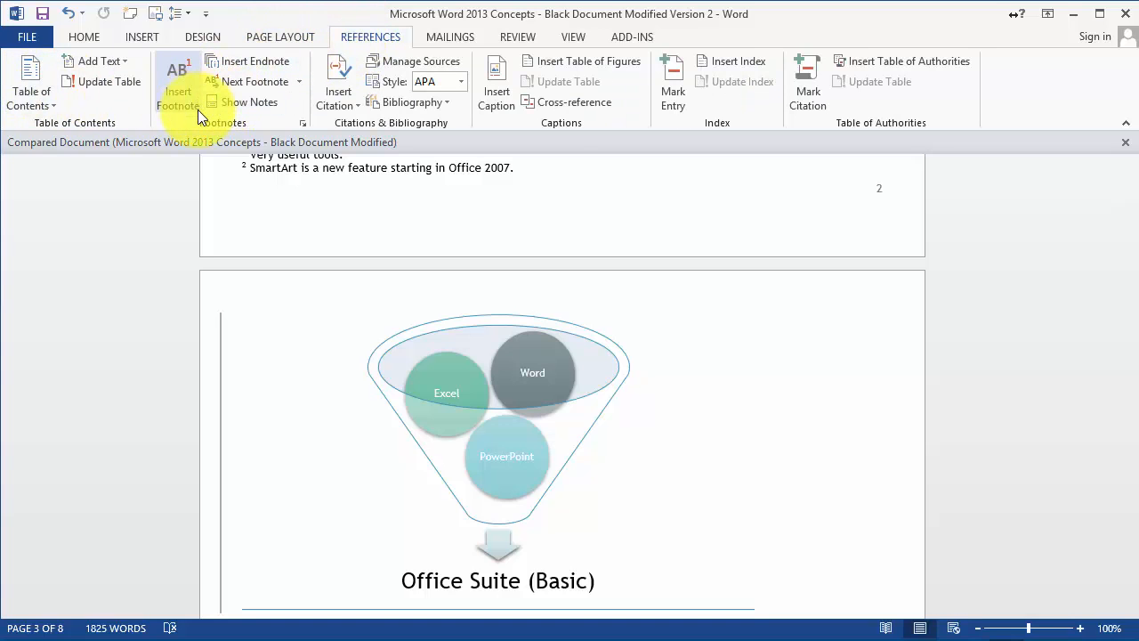
left_click(250, 101)
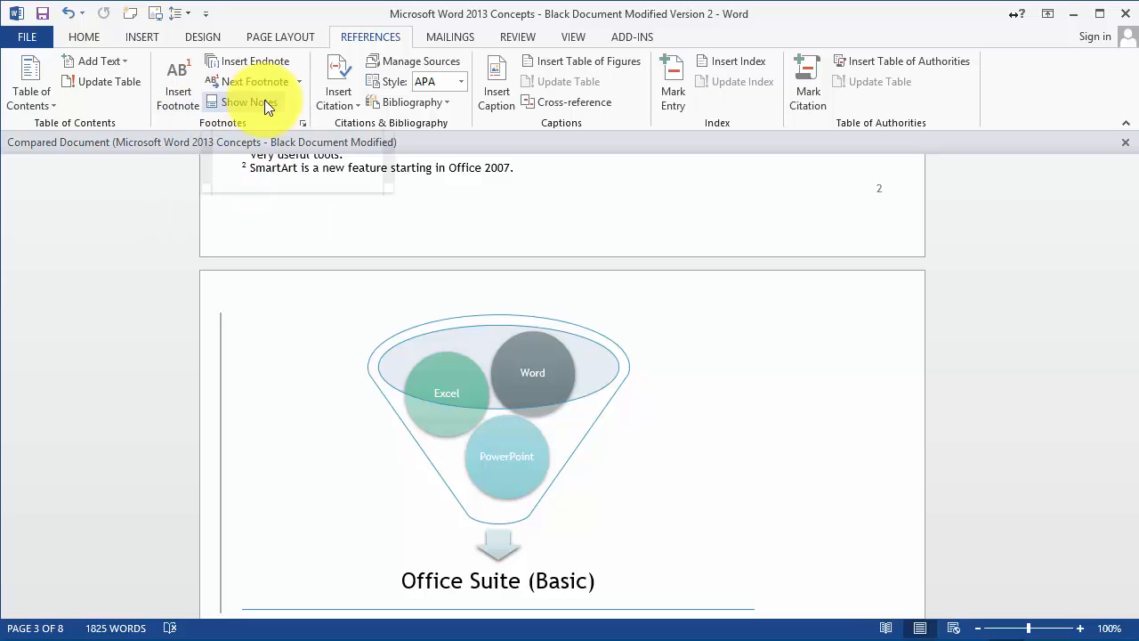
left_click(451, 37)
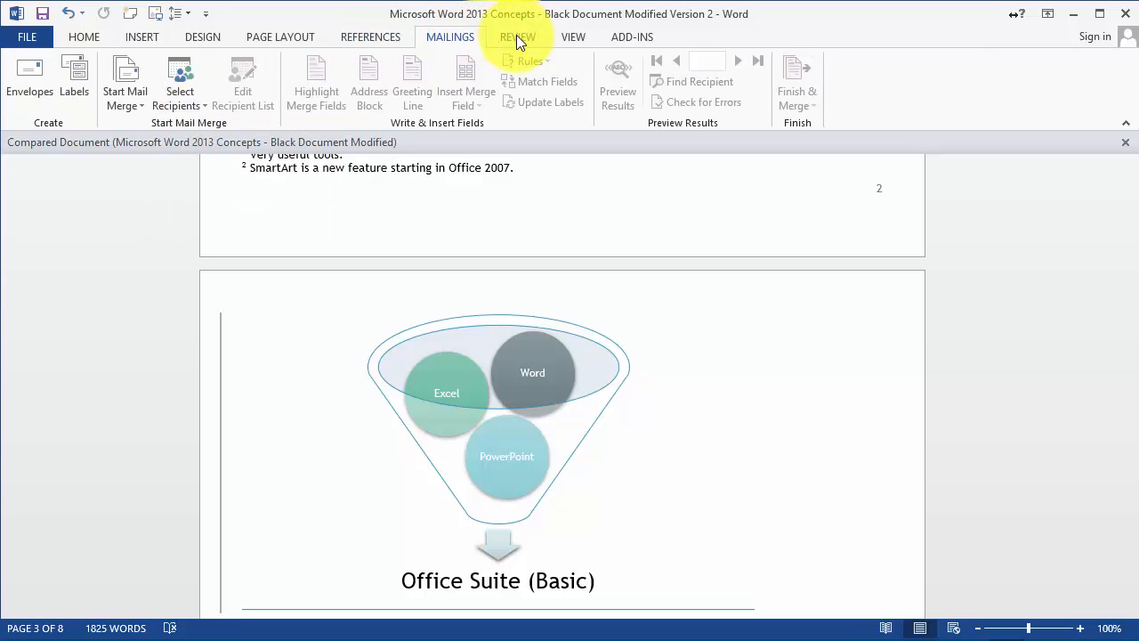
left_click(518, 36)
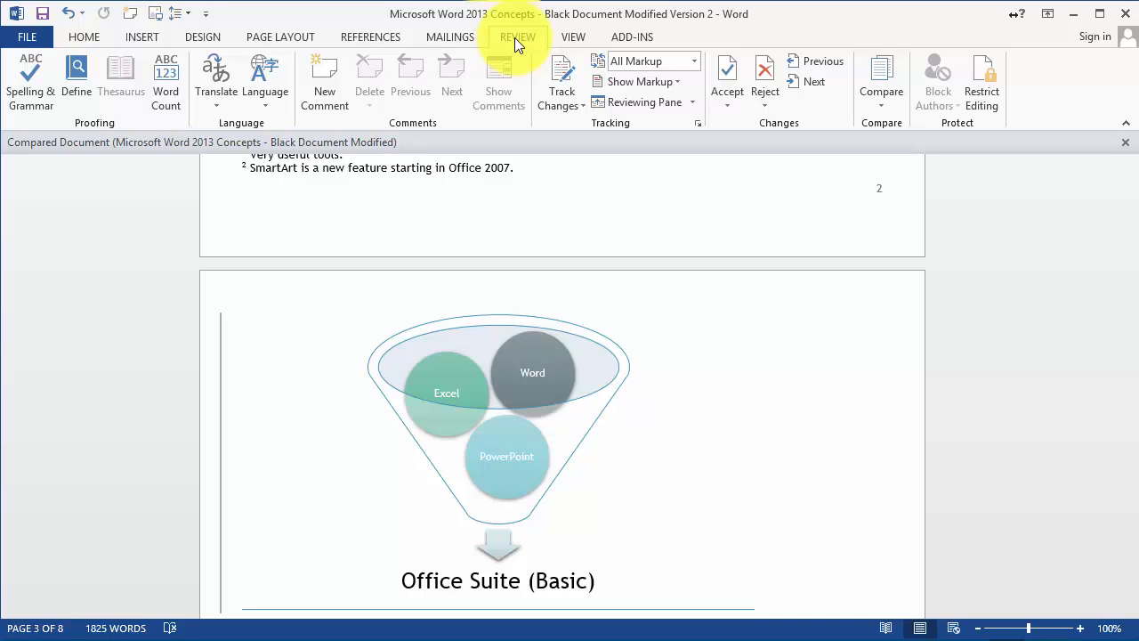
mouse_move(499, 98)
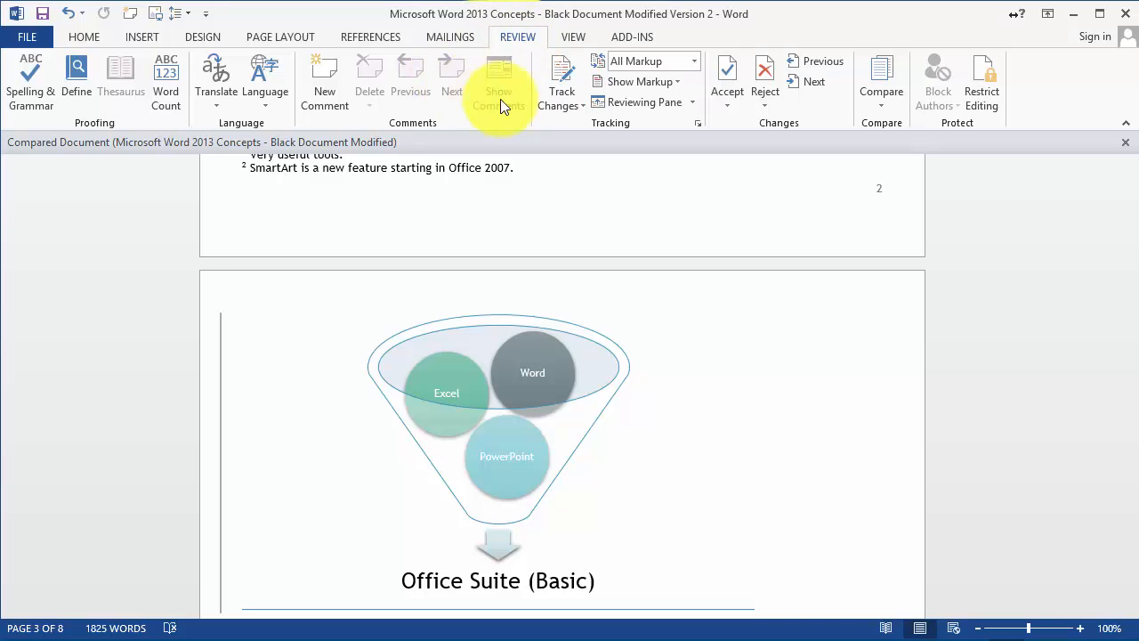
left_click(573, 37)
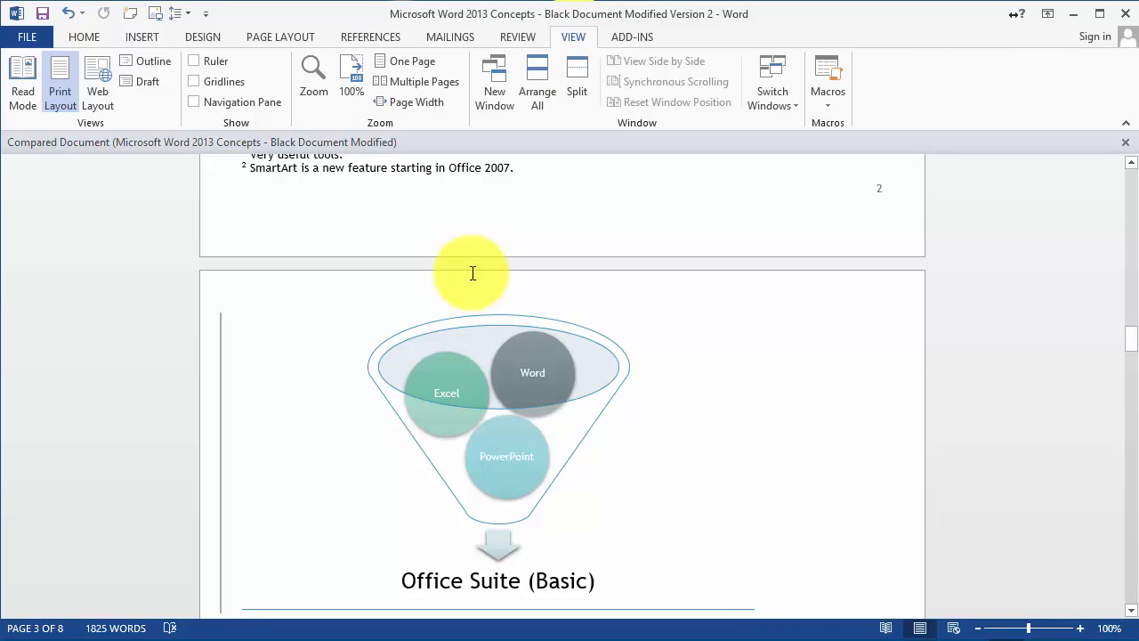
mouse_move(810, 421)
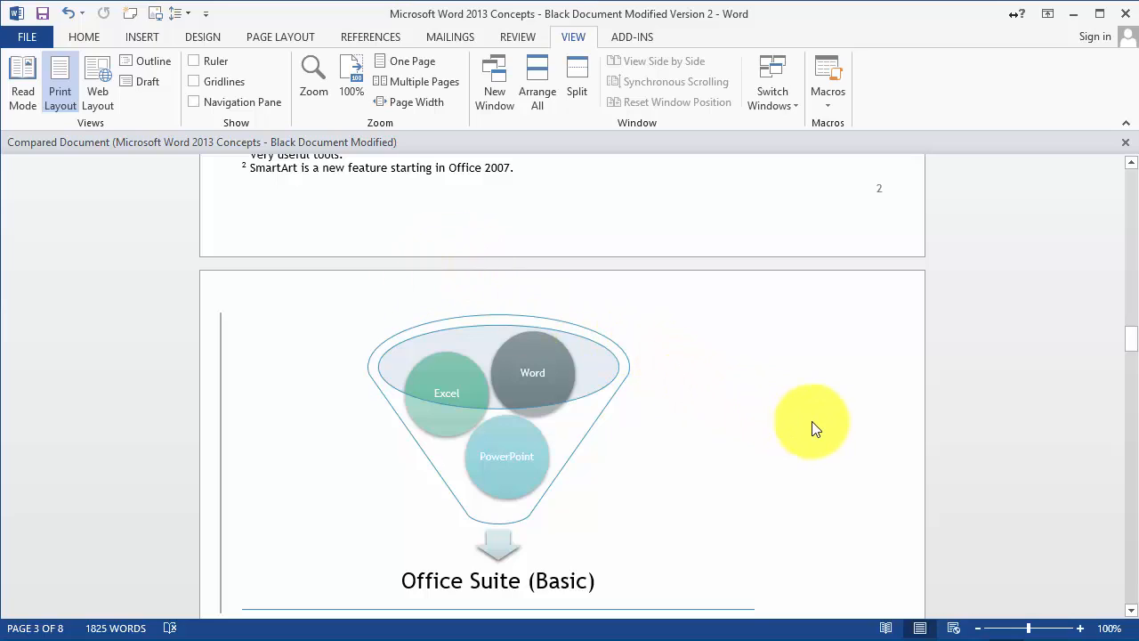